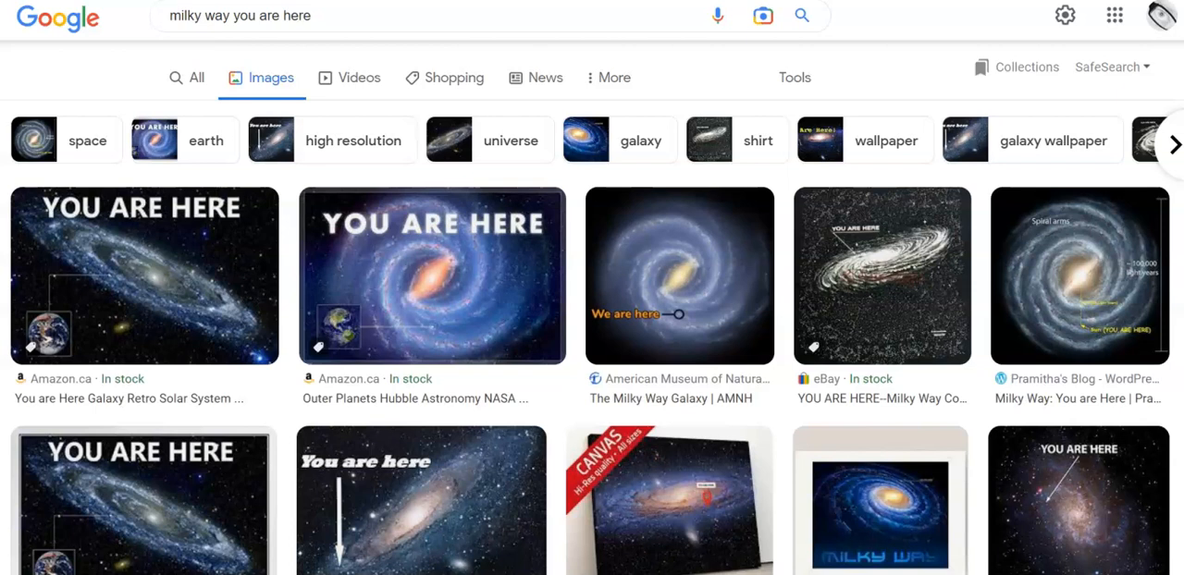
{"action": "mouse_move", "coordinate": [882, 268]}
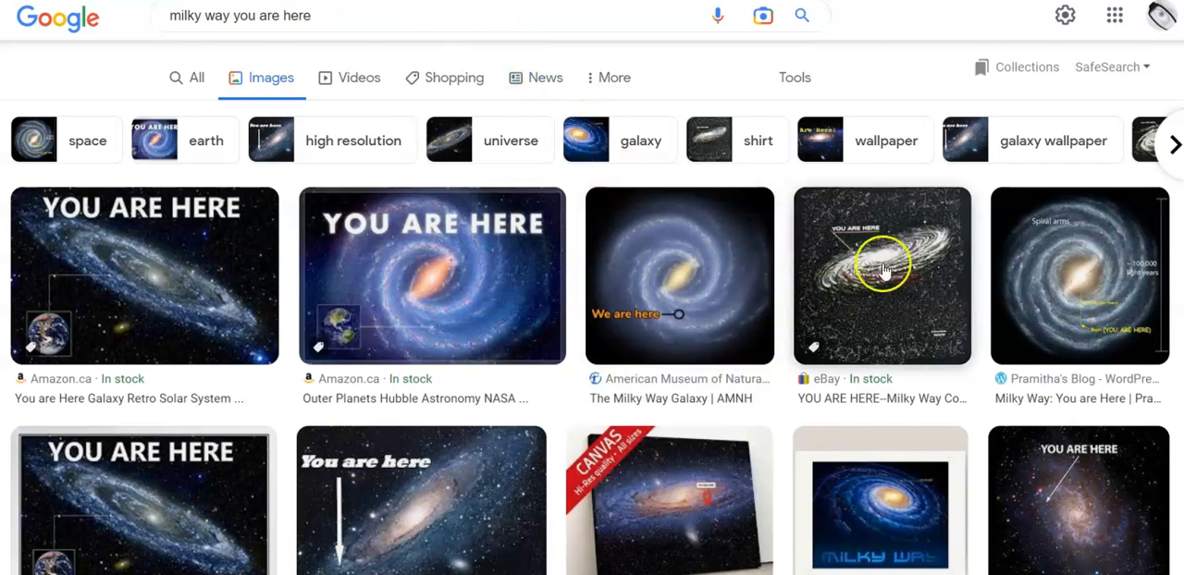
{"action": "mouse_move", "coordinate": [813, 319]}
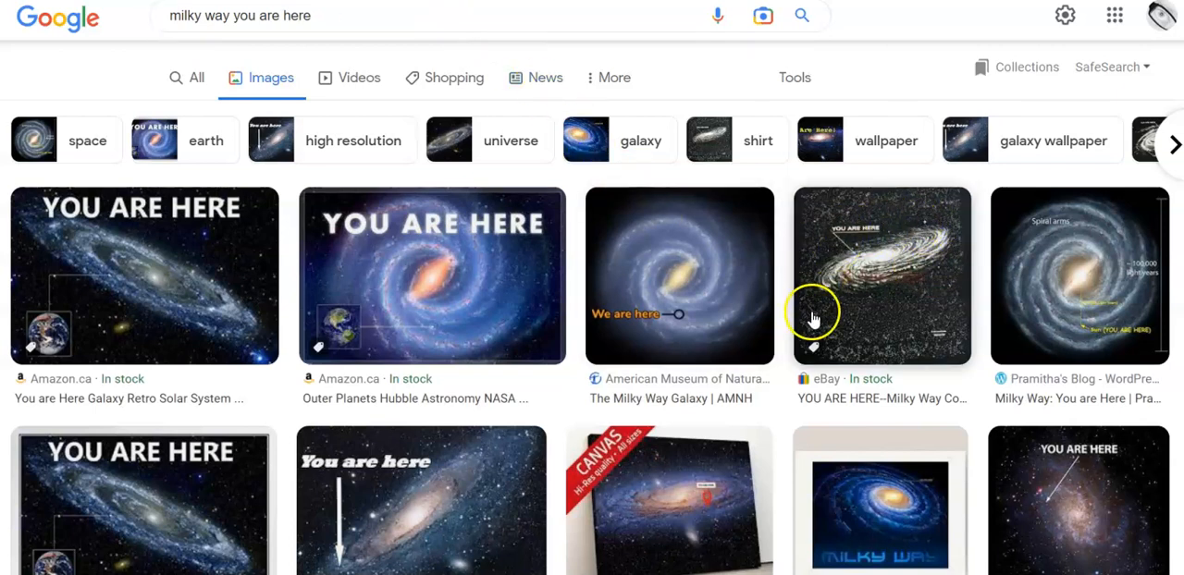
{"action": "mouse_move", "coordinate": [509, 257]}
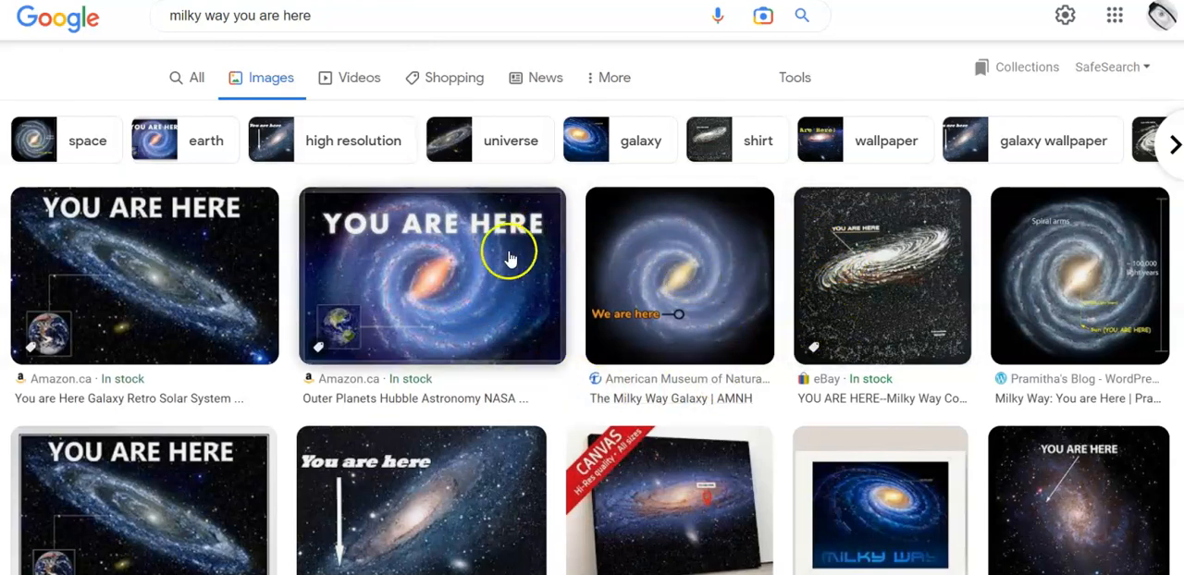
{"action": "mouse_move", "coordinate": [1007, 243]}
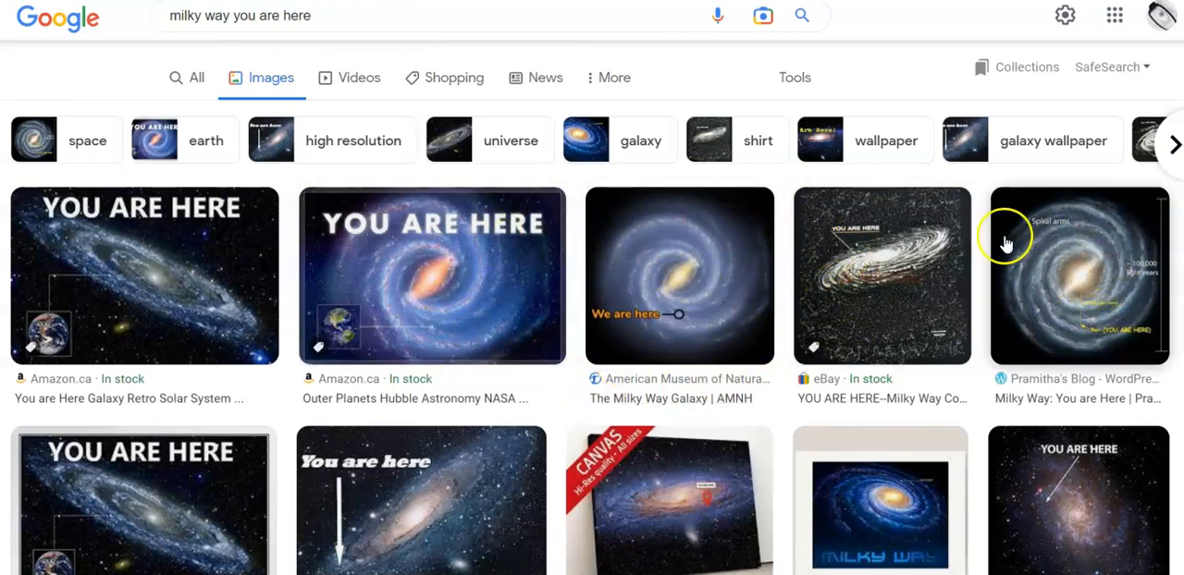
- Preview the arrowed galaxy image, then the Pramitha's Blog spiral-arms diagram marking the Sun
{"action": "scroll", "scroll_direction": "down", "scroll_amount": 3}
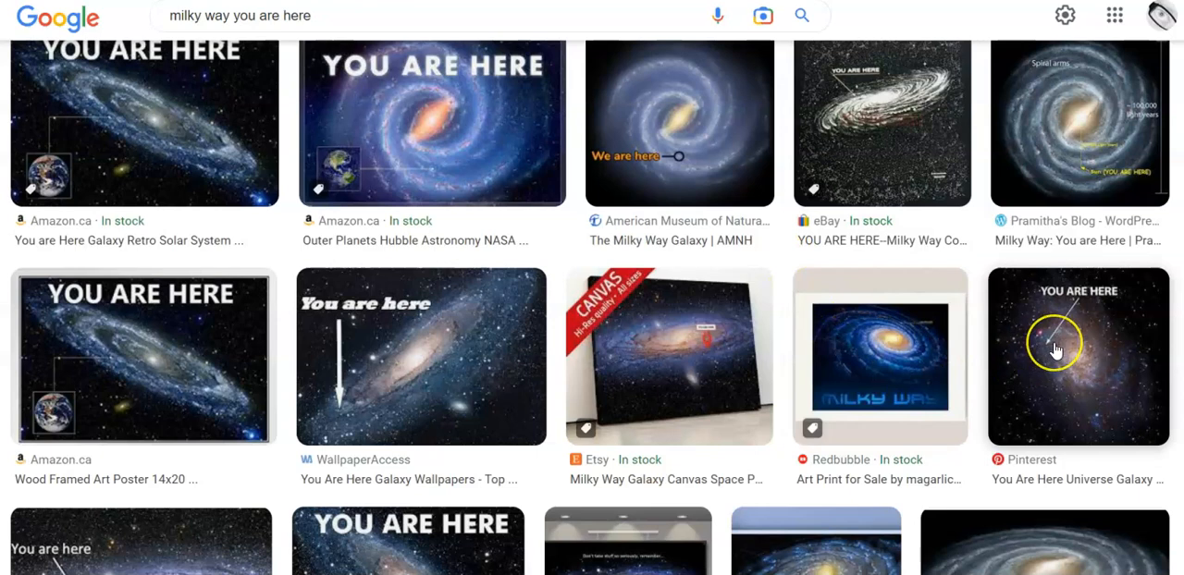
{"action": "mouse_move", "coordinate": [915, 328]}
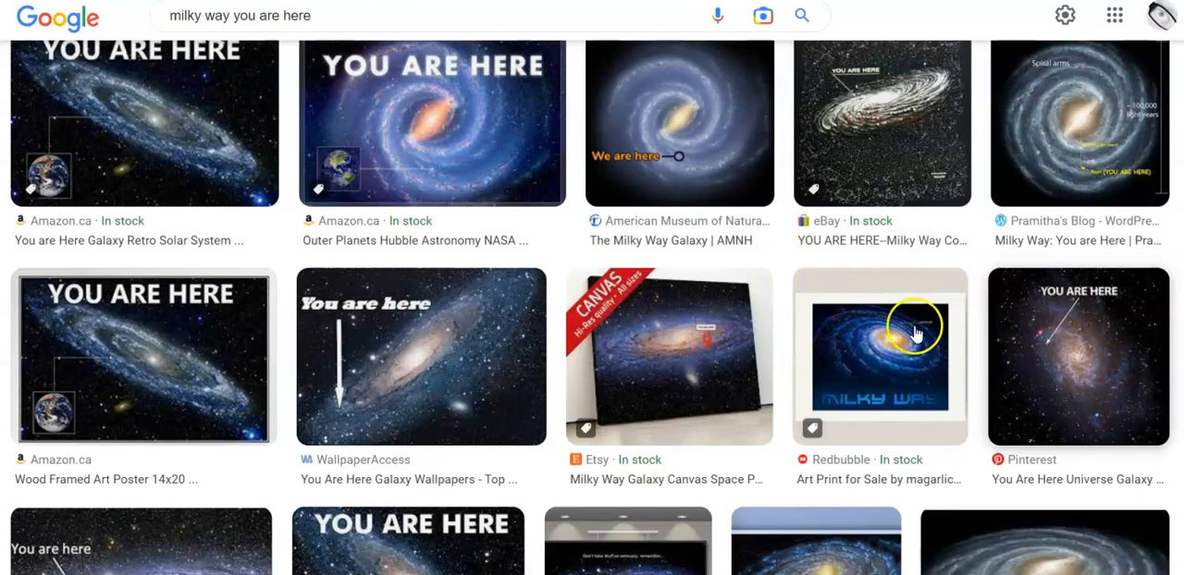
{"action": "left_click", "coordinate": [421, 356]}
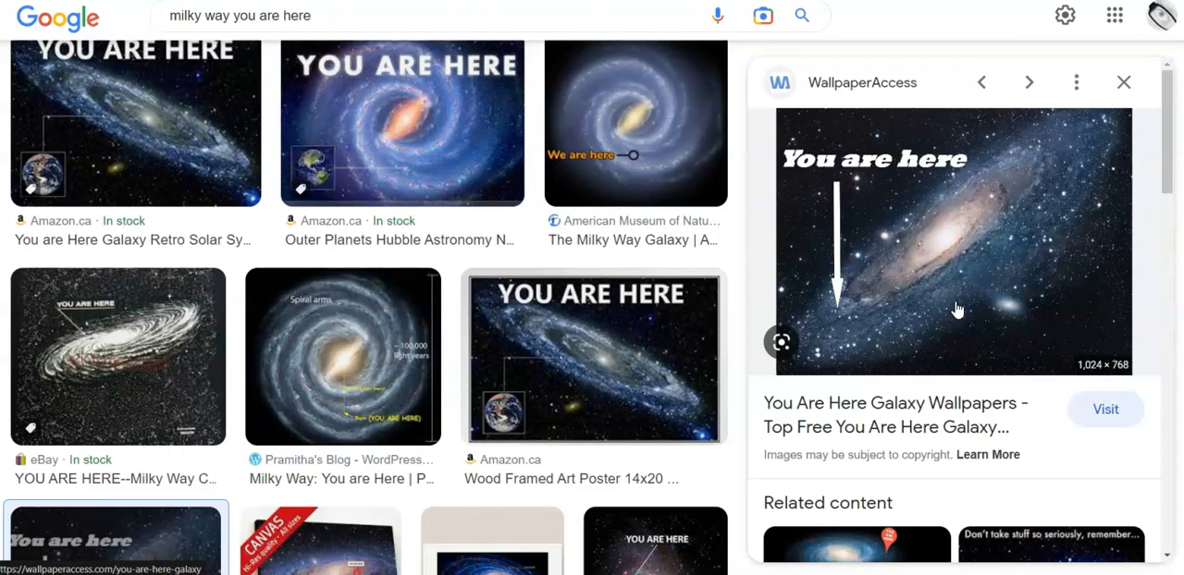
{"action": "mouse_move", "coordinate": [987, 147]}
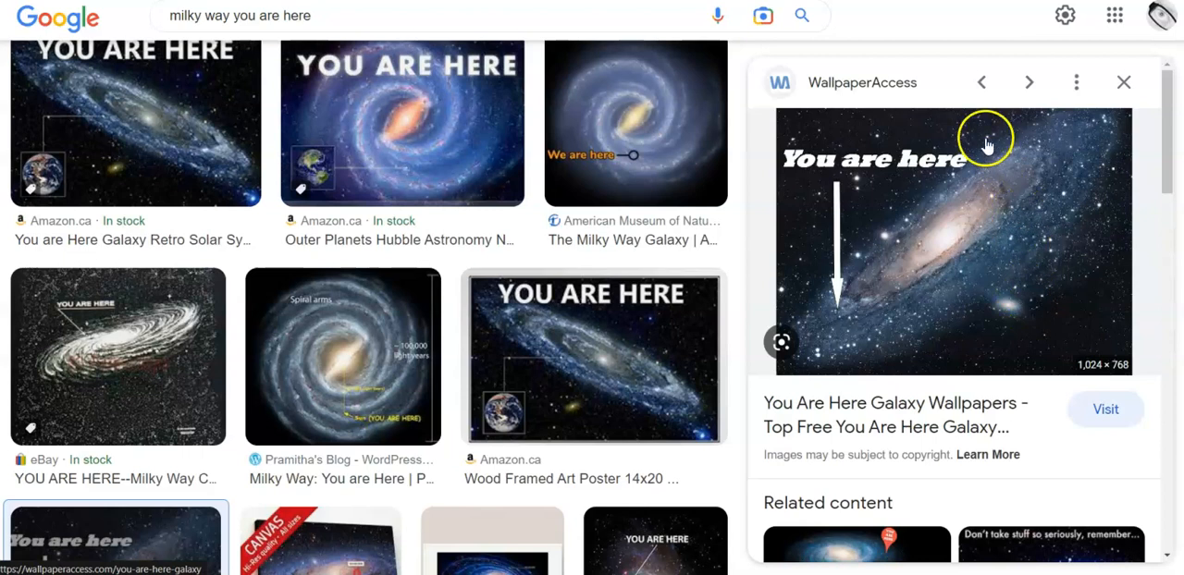
{"action": "mouse_move", "coordinate": [947, 224]}
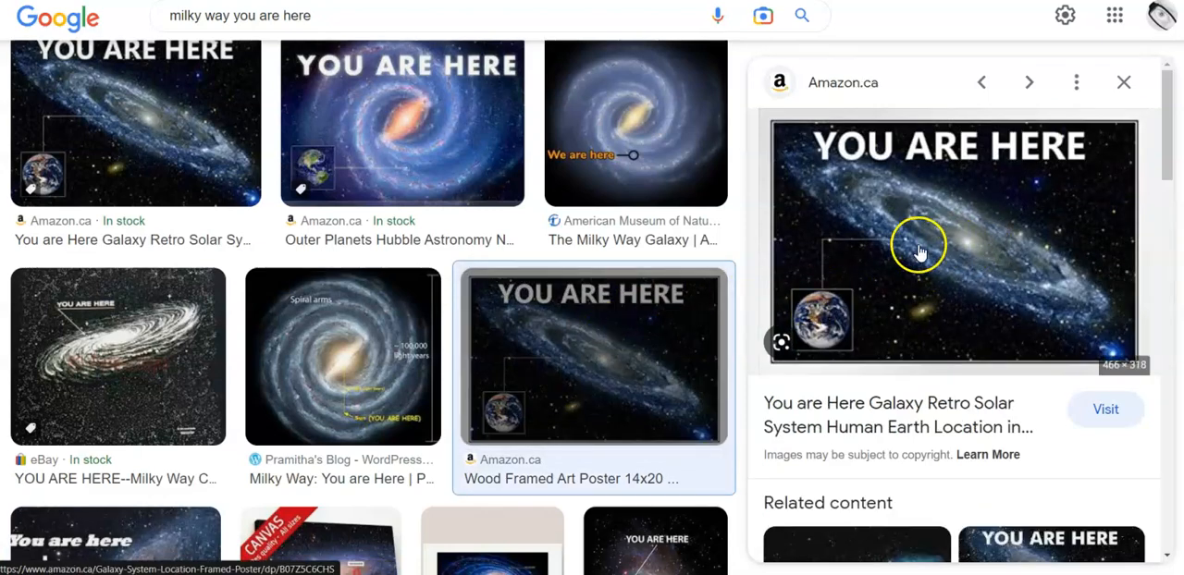
{"action": "left_click", "coordinate": [342, 356]}
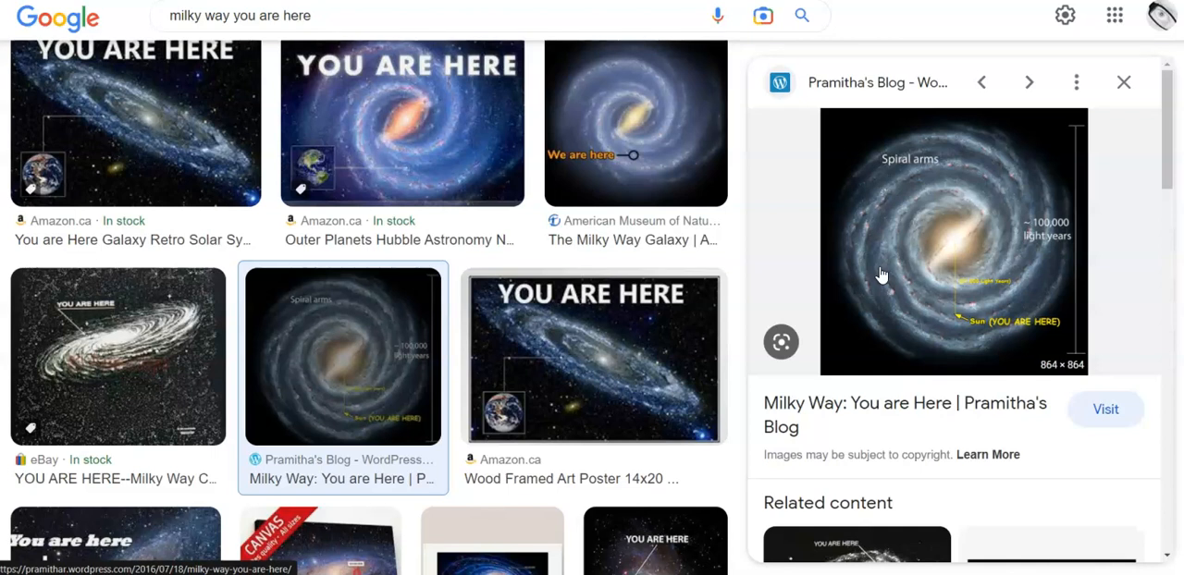
{"action": "mouse_move", "coordinate": [999, 277]}
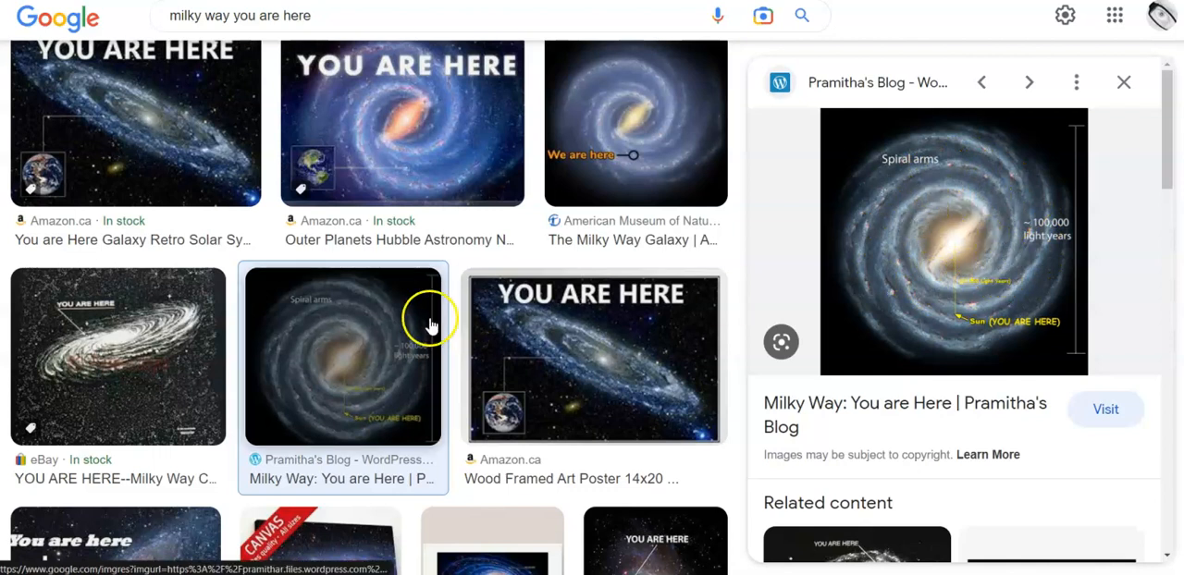
{"action": "mouse_move", "coordinate": [402, 153]}
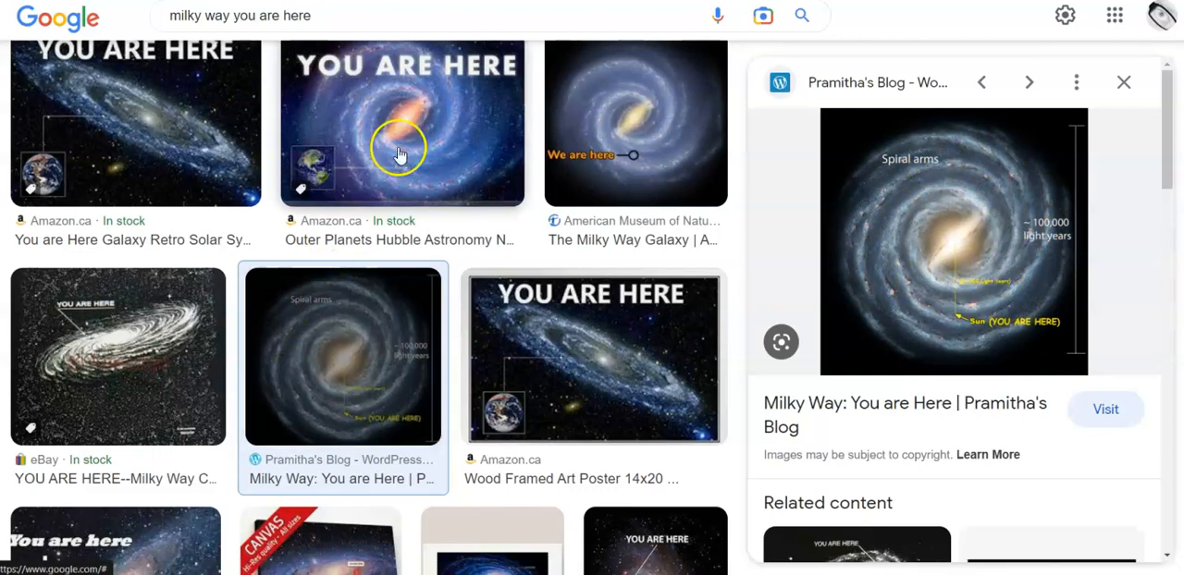
{"action": "mouse_move", "coordinate": [453, 93]}
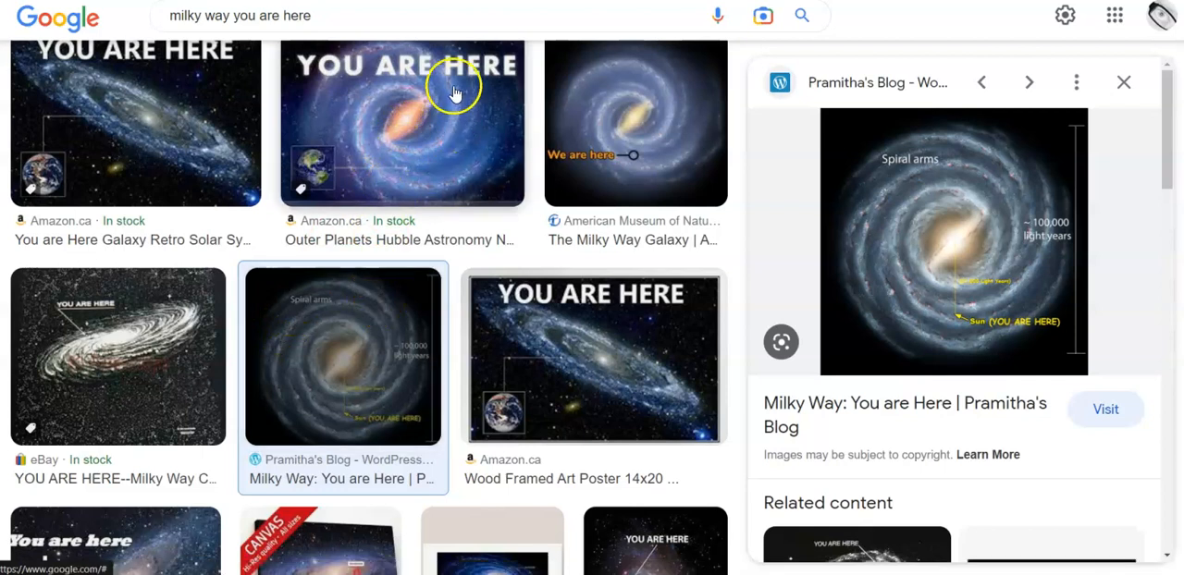
- Preview the Amazon 'YOU ARE HERE' poster, then the $68.34 CAD Etsy canvas print
{"action": "left_click", "coordinate": [403, 120]}
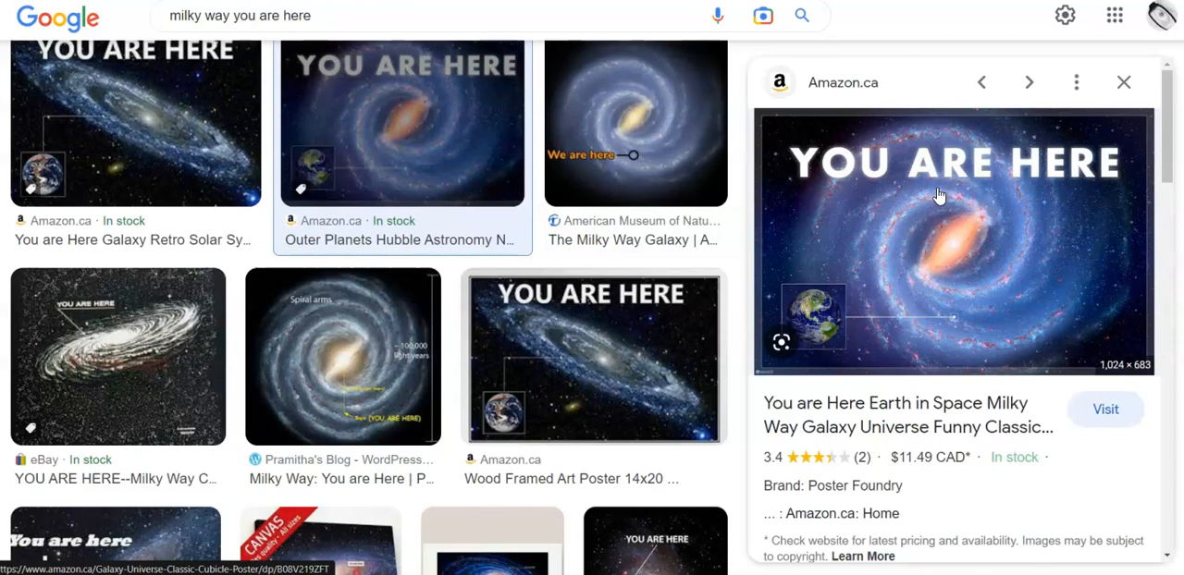
{"action": "scroll", "scroll_direction": "down", "scroll_amount": 3}
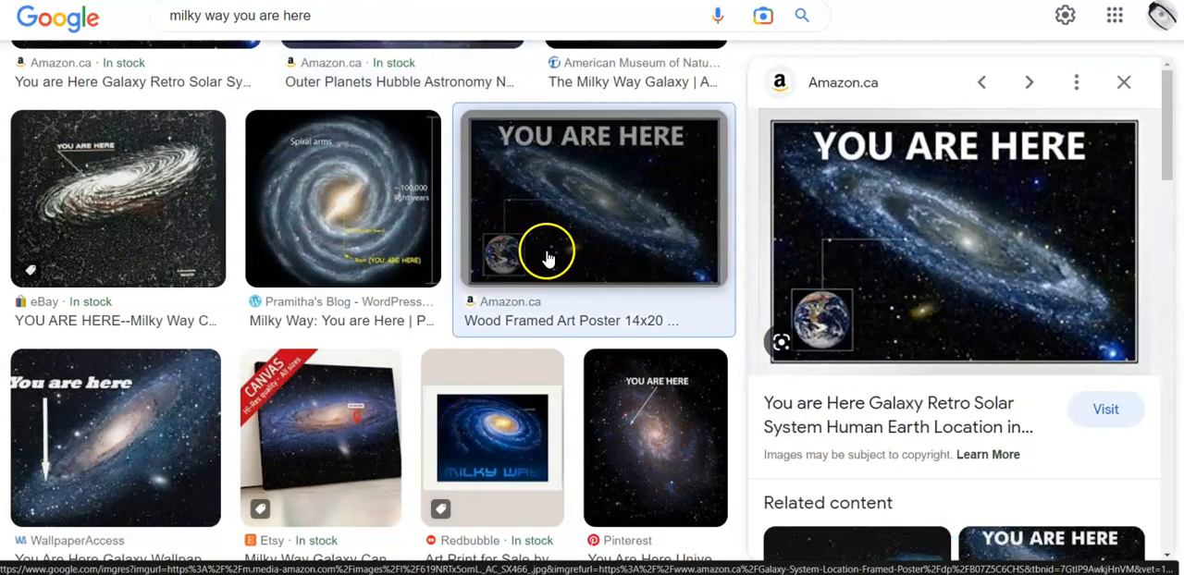
{"action": "scroll", "scroll_direction": "down", "scroll_amount": 3}
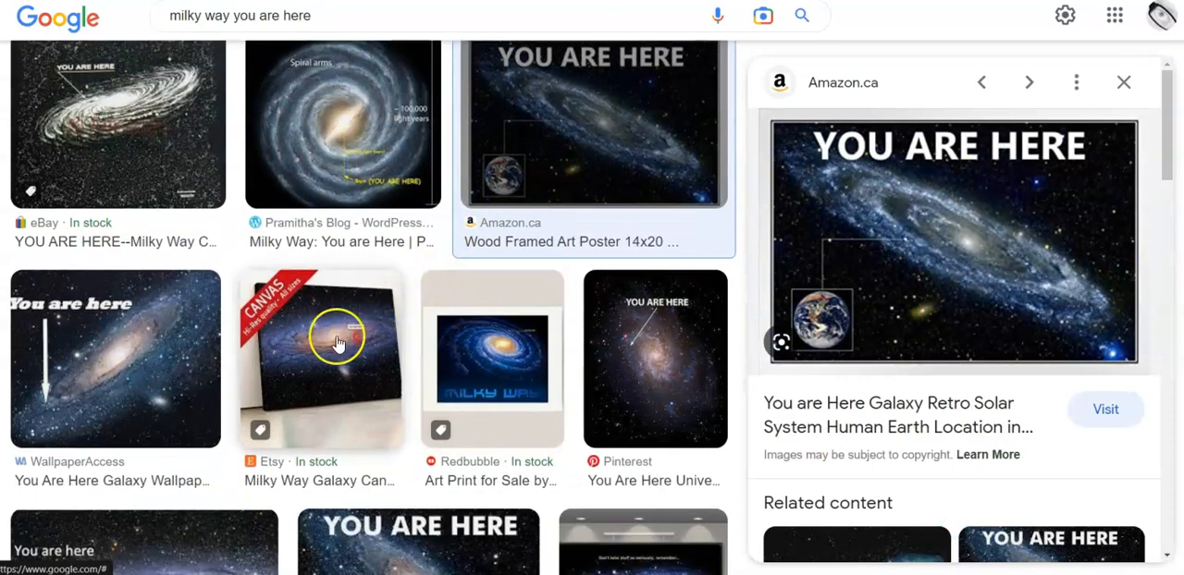
{"action": "mouse_move", "coordinate": [336, 366]}
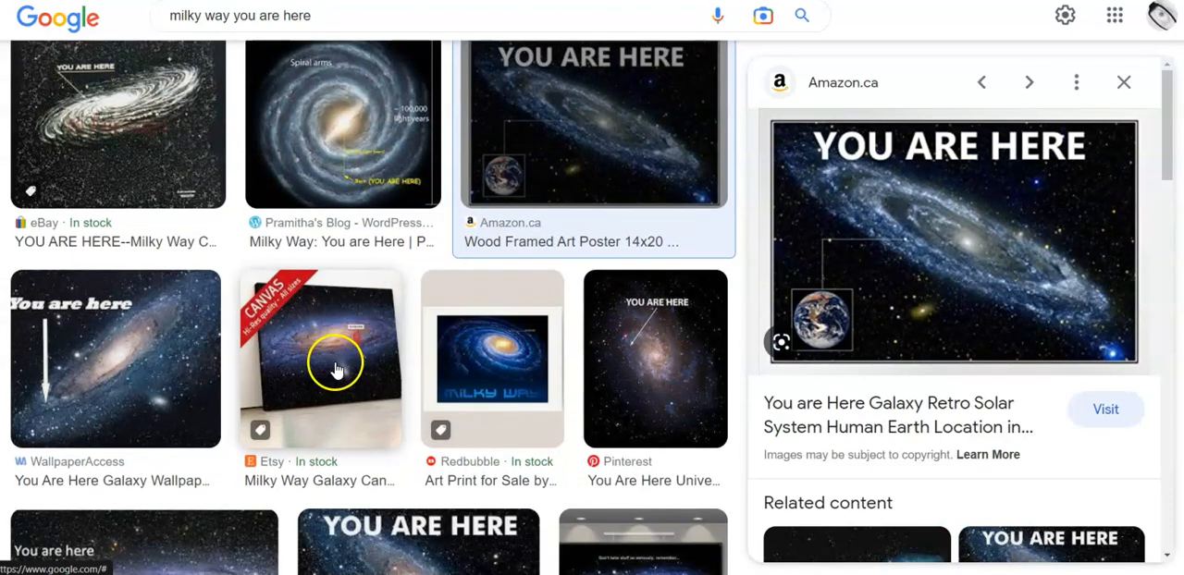
{"action": "left_click", "coordinate": [320, 359]}
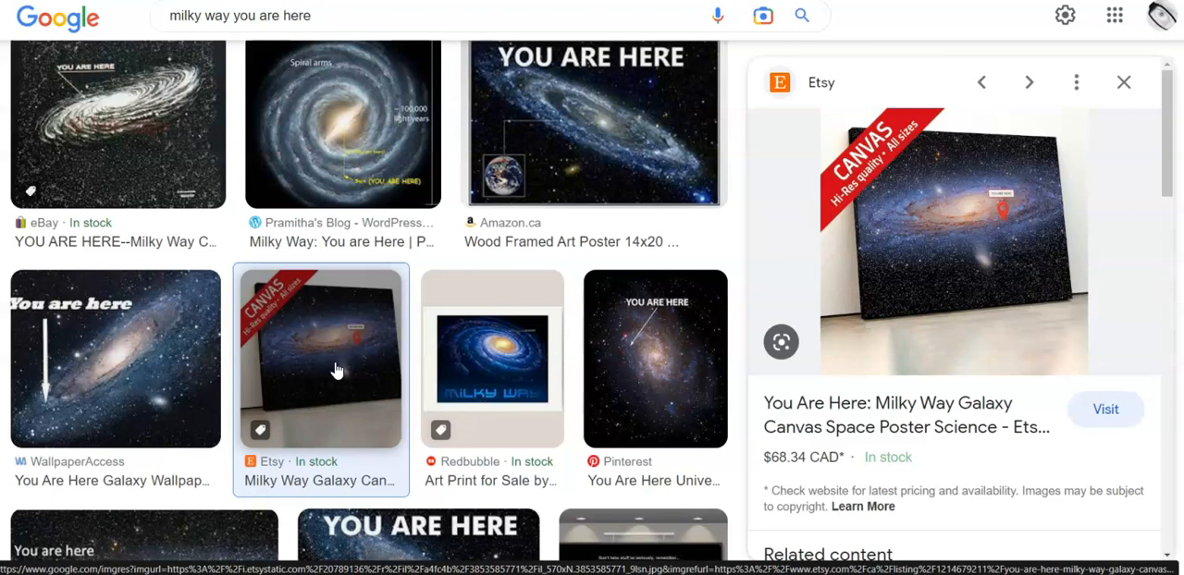
{"action": "mouse_move", "coordinate": [1004, 162]}
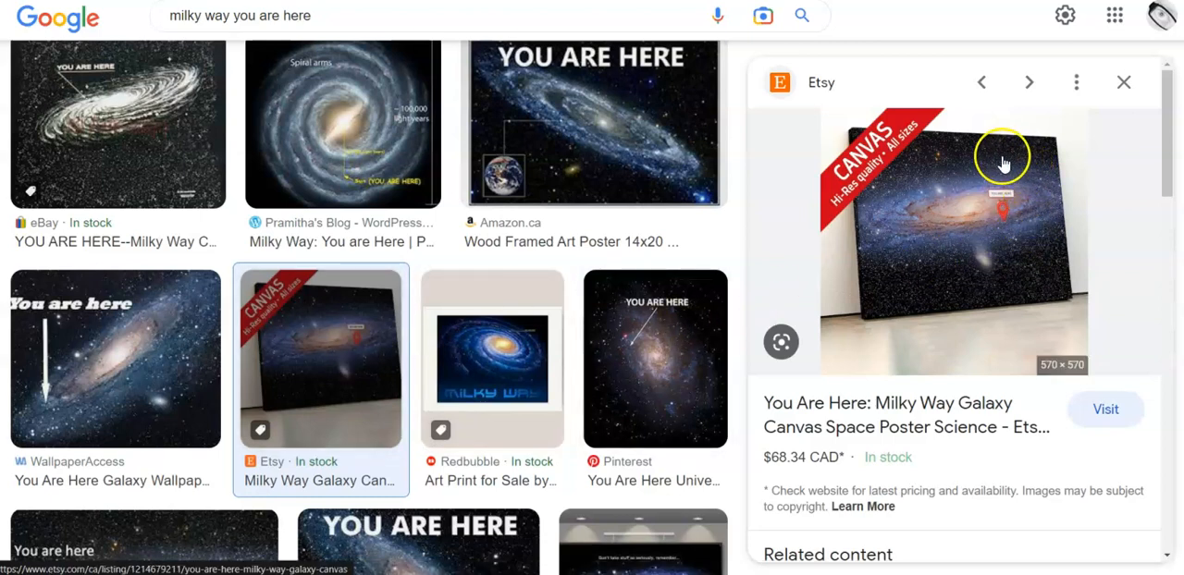
{"action": "mouse_move", "coordinate": [915, 271]}
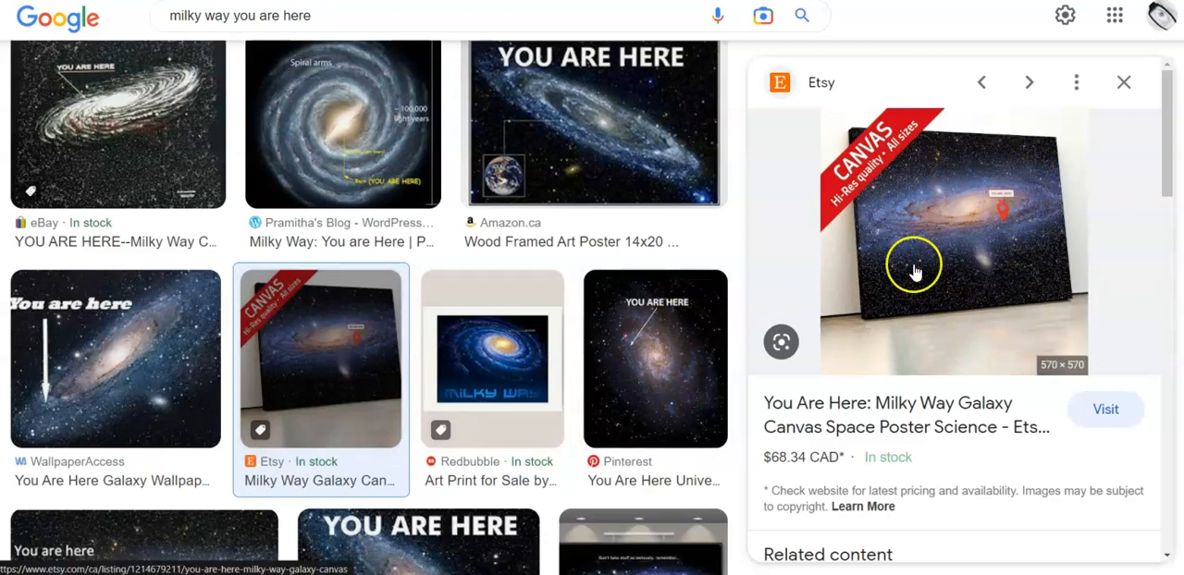
{"action": "mouse_move", "coordinate": [951, 187]}
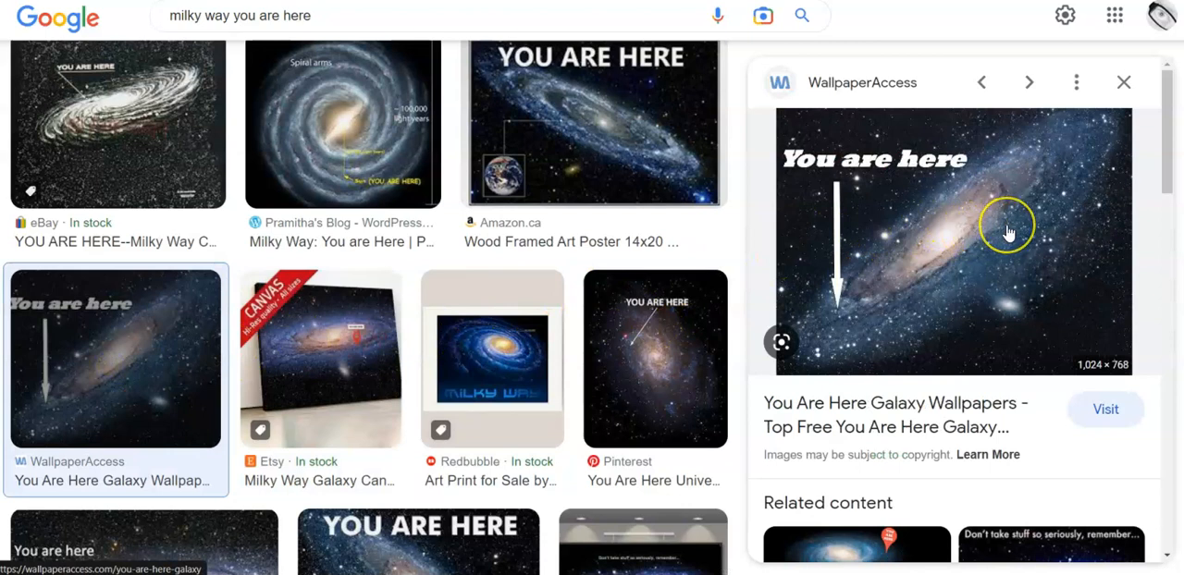
{"action": "mouse_move", "coordinate": [1008, 232]}
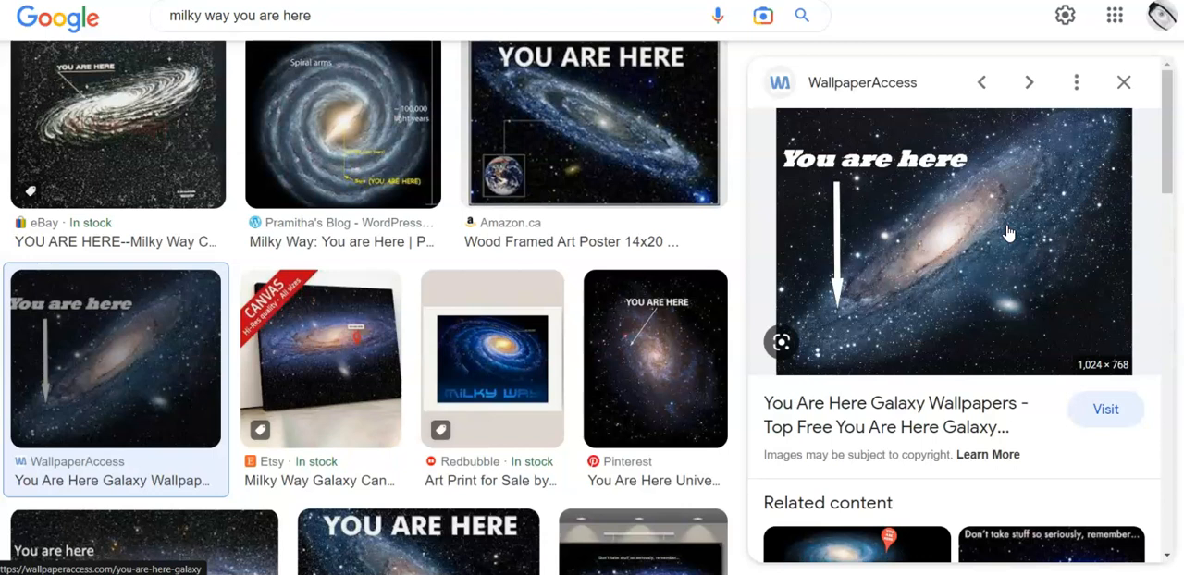
{"action": "mouse_move", "coordinate": [1002, 230]}
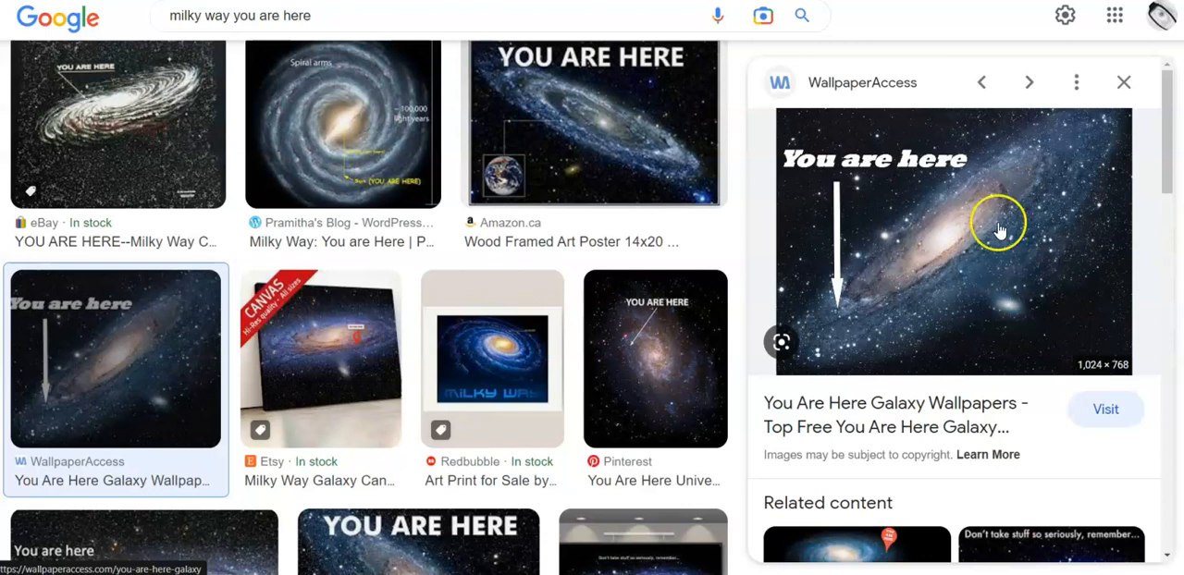
{"action": "mouse_move", "coordinate": [975, 239]}
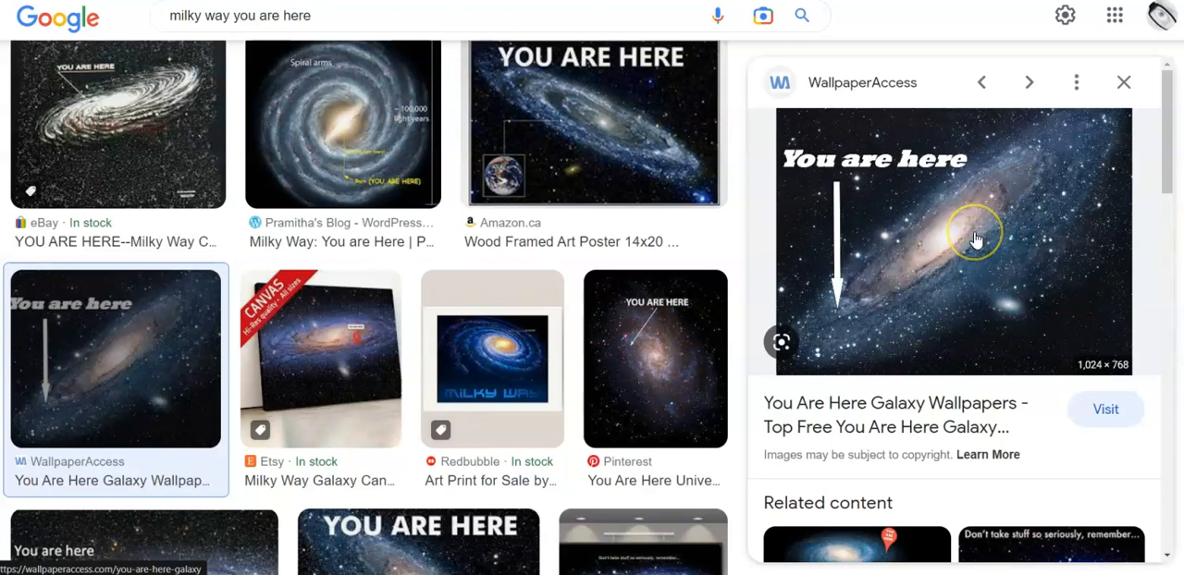
{"action": "mouse_move", "coordinate": [387, 208]}
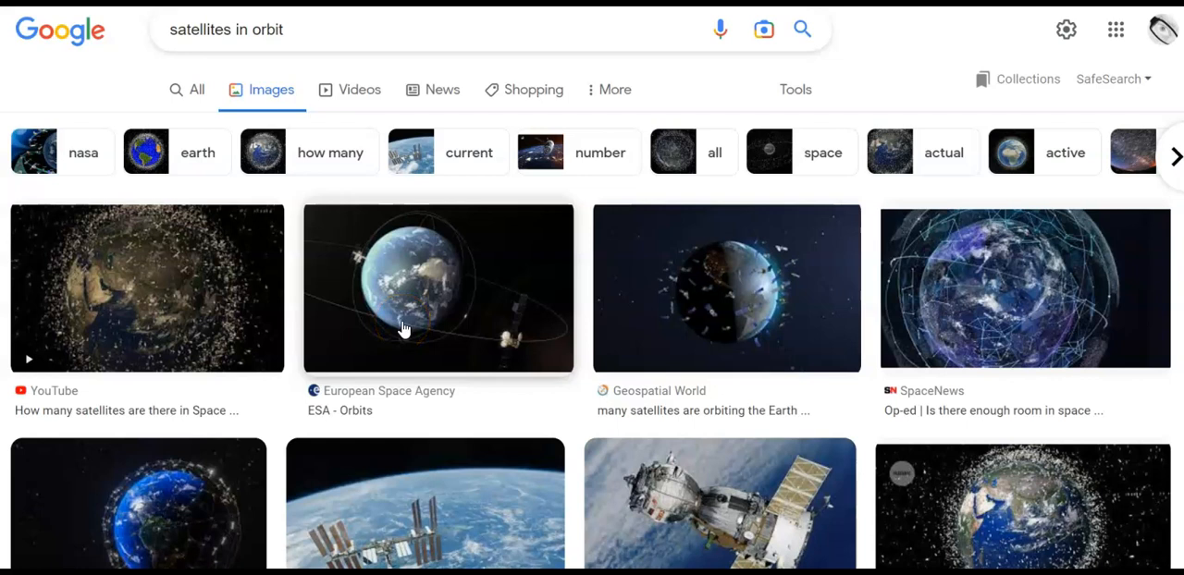
{"action": "mouse_move", "coordinate": [772, 287]}
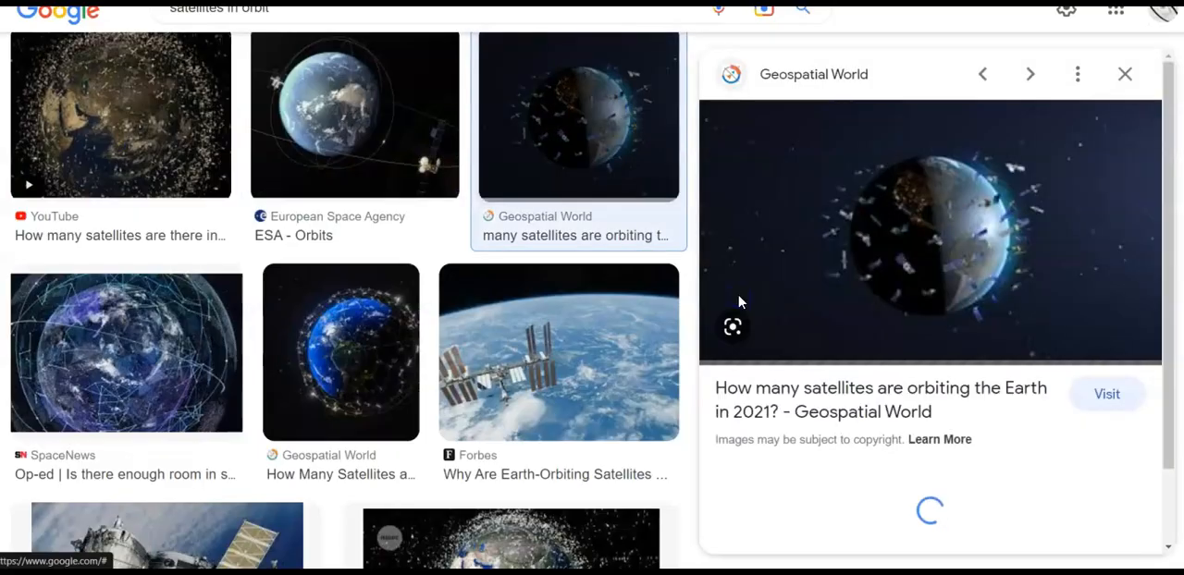
{"action": "mouse_move", "coordinate": [400, 219]}
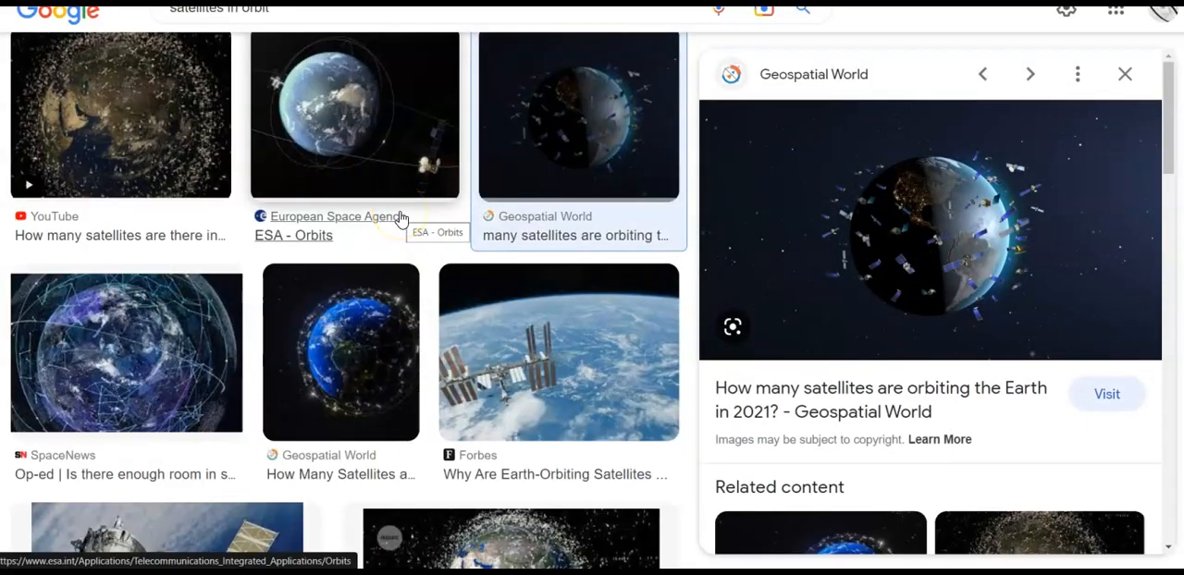
{"action": "mouse_move", "coordinate": [107, 125]}
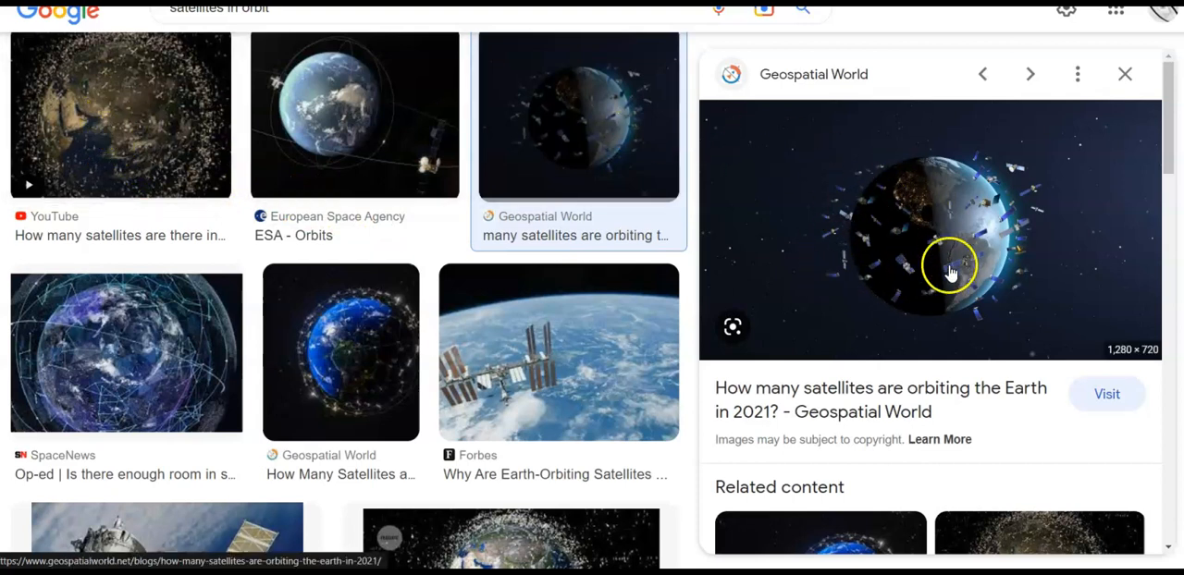
{"action": "mouse_move", "coordinate": [835, 237]}
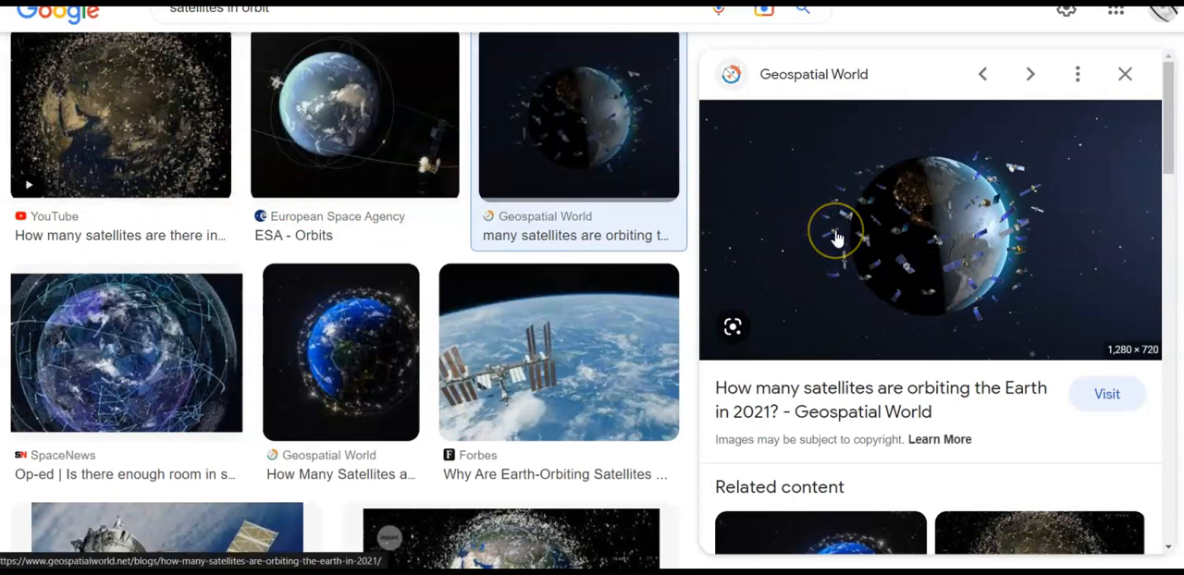
{"action": "mouse_move", "coordinate": [957, 294]}
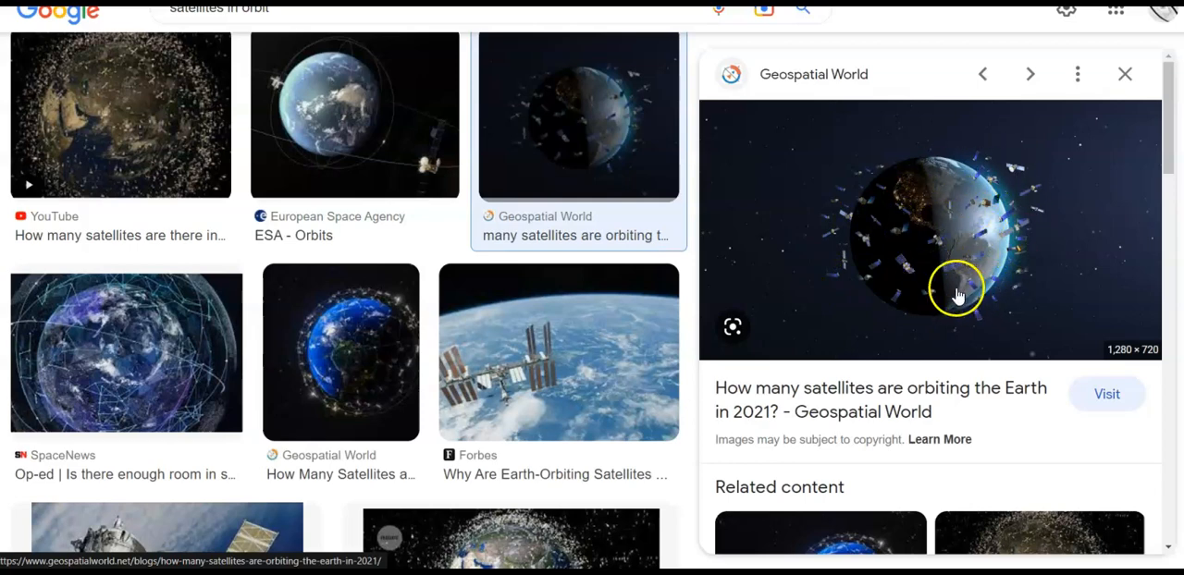
- Preview Nature's catastrophic space collision image and the related NASA space debris image
{"action": "scroll", "scroll_direction": "down", "scroll_amount": 3}
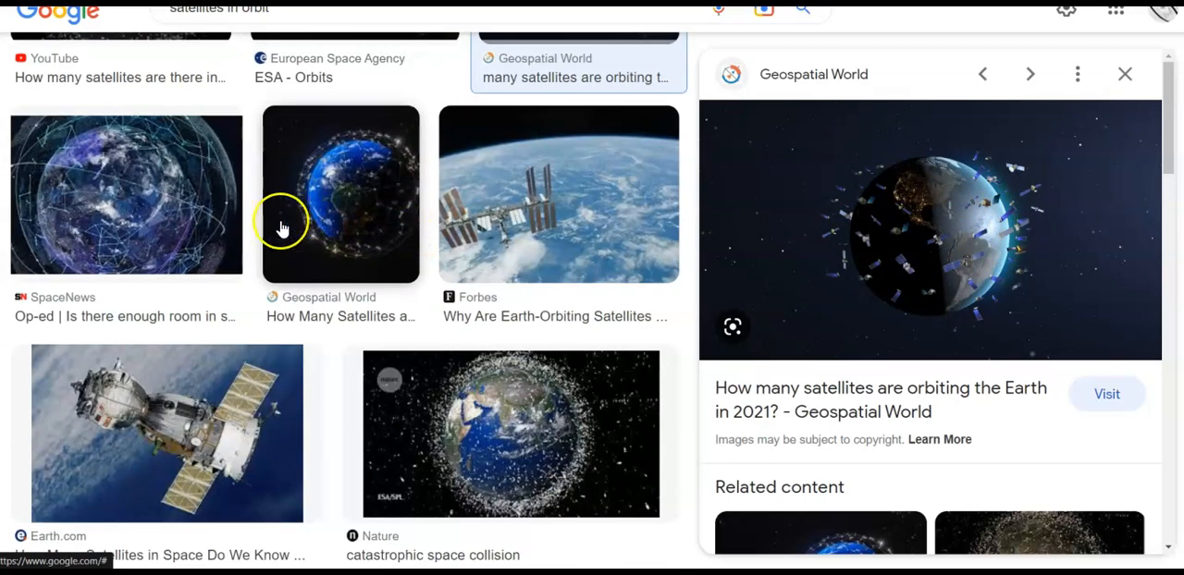
{"action": "left_click", "coordinate": [511, 433]}
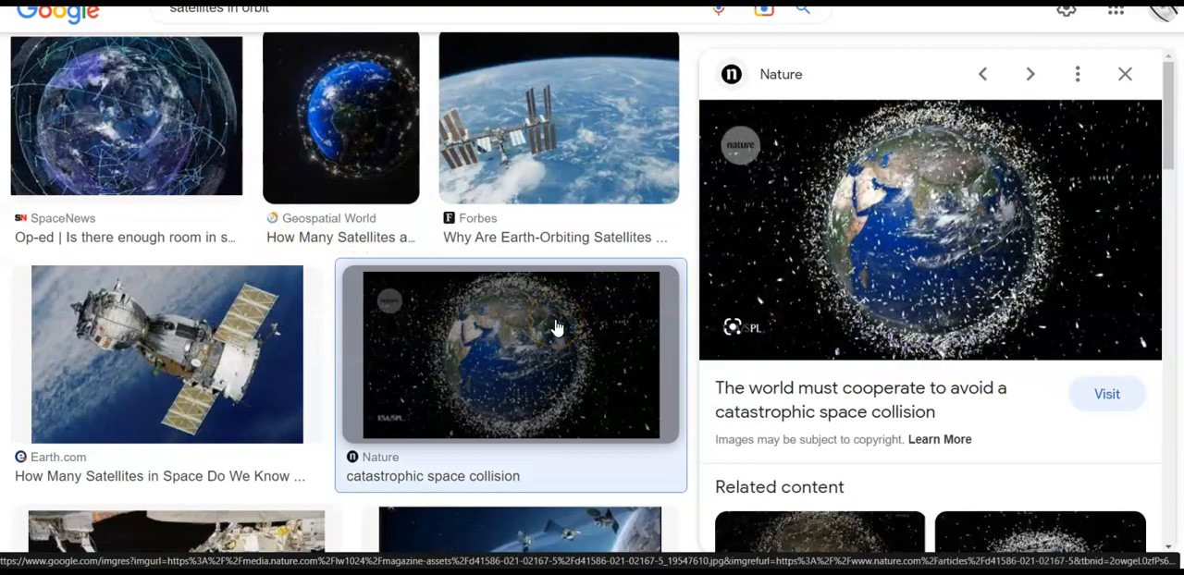
{"action": "mouse_move", "coordinate": [897, 231]}
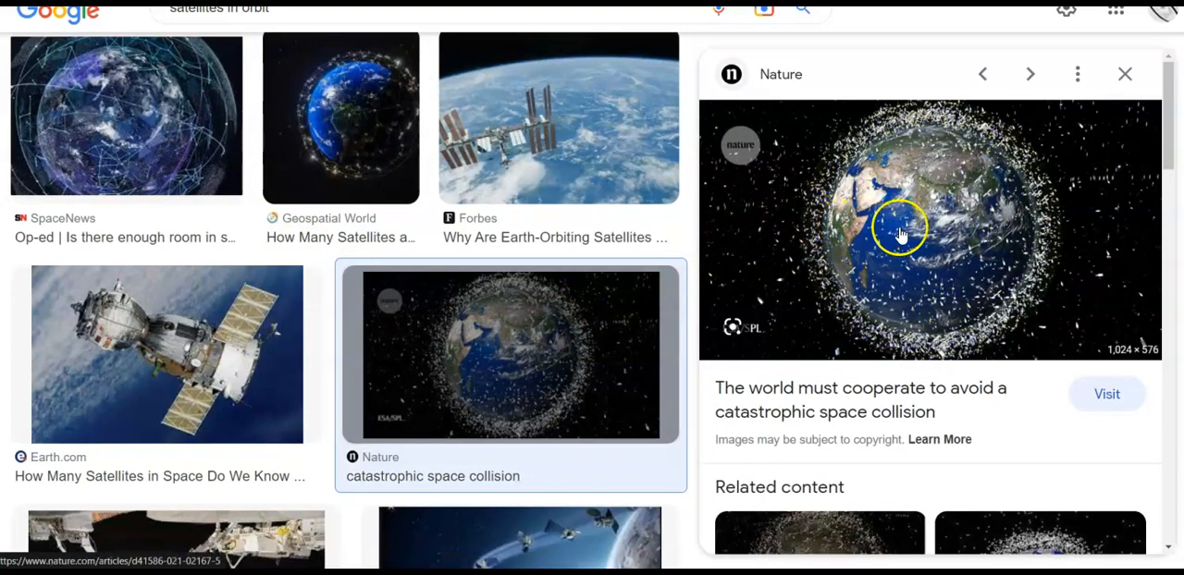
{"action": "mouse_move", "coordinate": [988, 189]}
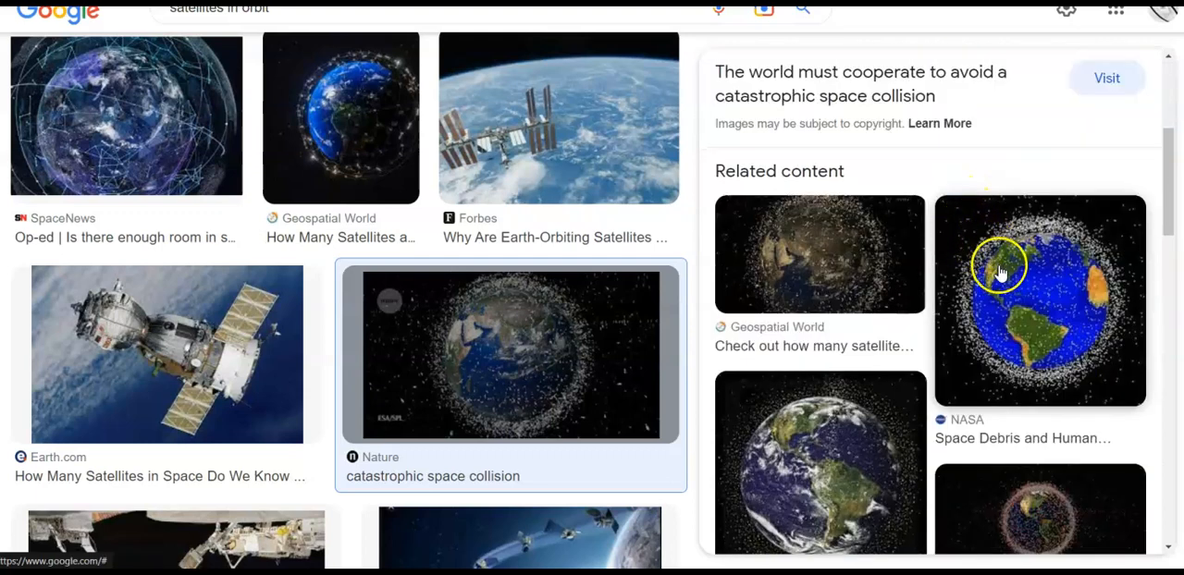
{"action": "left_click", "coordinate": [1039, 301]}
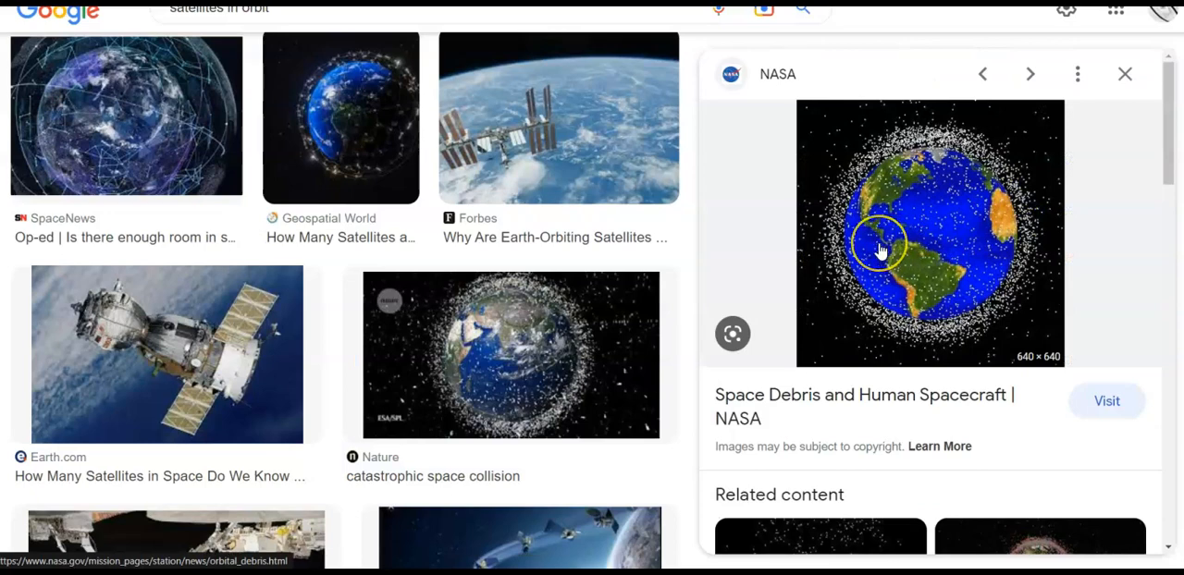
{"action": "mouse_move", "coordinate": [824, 250]}
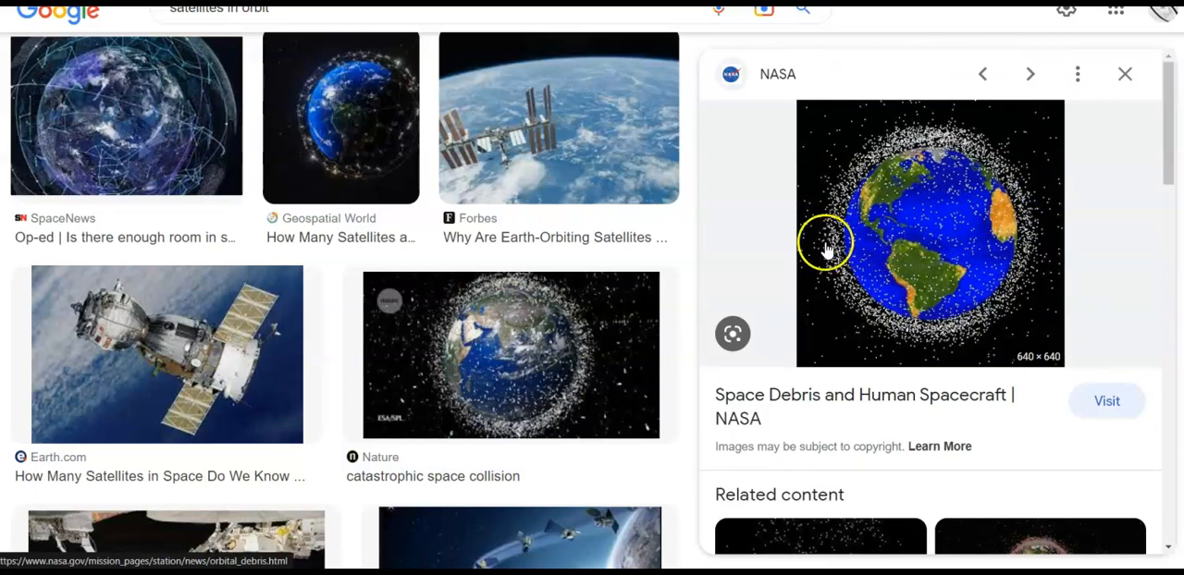
- Preview 'Three big threats to satellites', Phys.org space junk, then the 'How Many Satellites' video
{"action": "scroll", "scroll_direction": "down", "scroll_amount": 3}
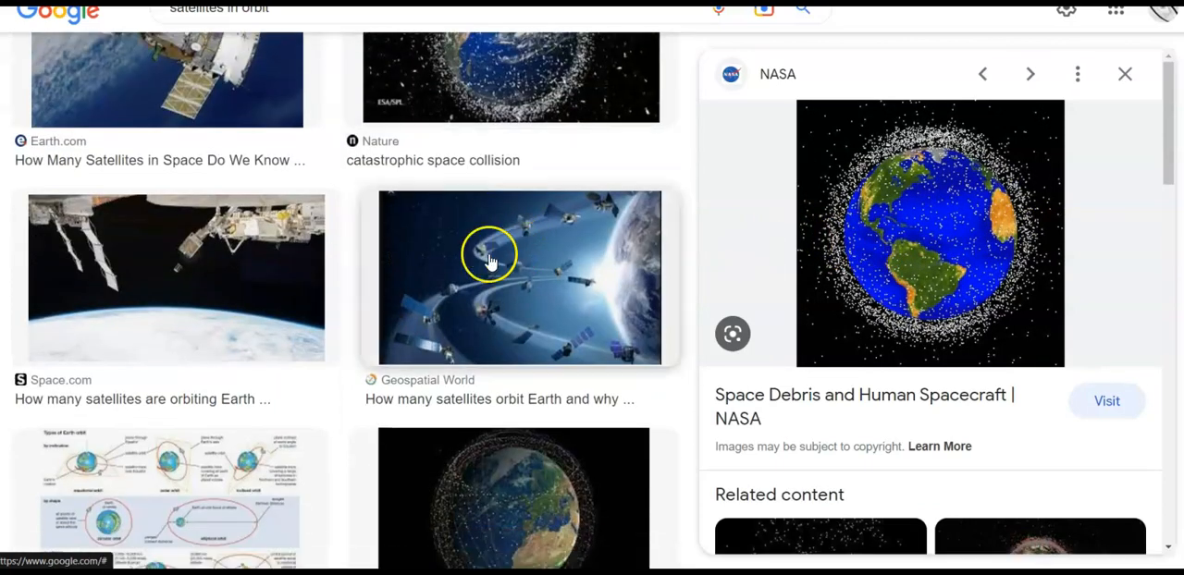
{"action": "scroll", "scroll_direction": "down", "scroll_amount": 3}
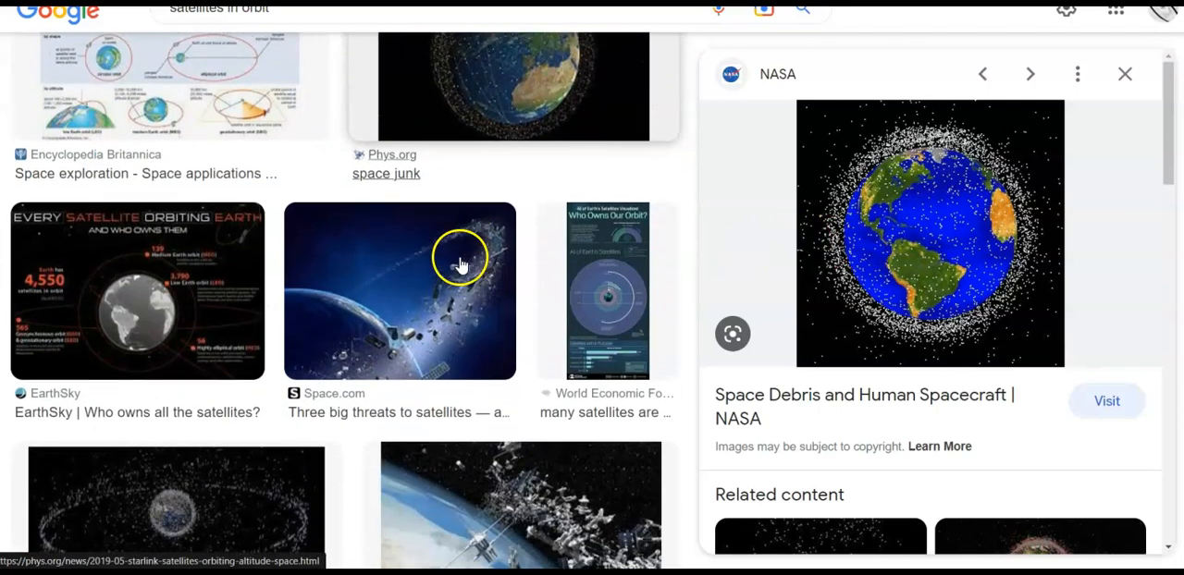
{"action": "left_click", "coordinate": [399, 281]}
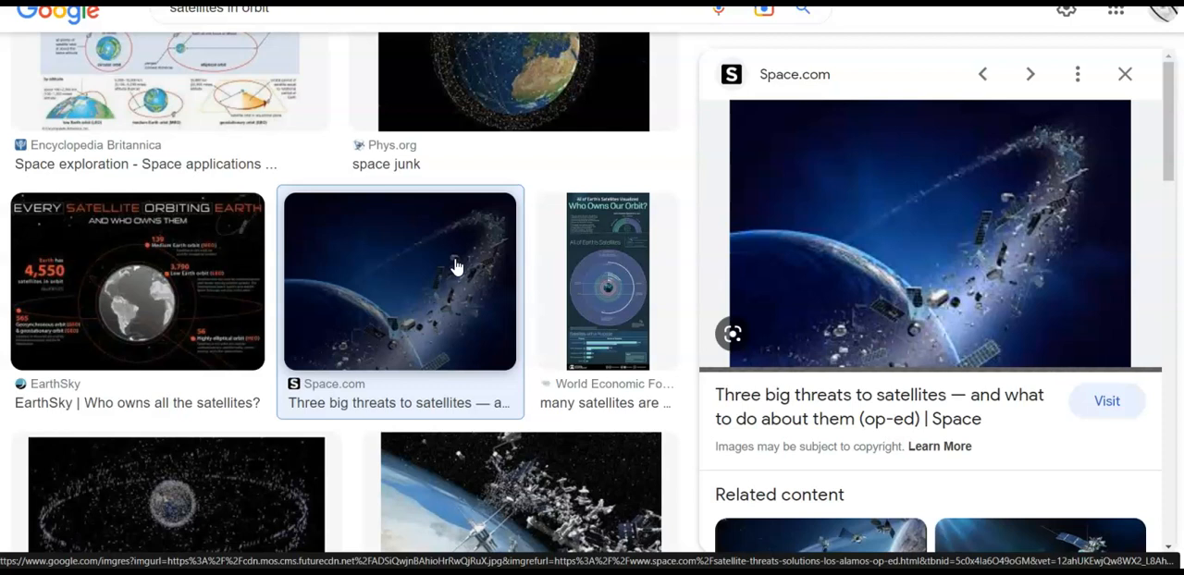
{"action": "left_click", "coordinate": [514, 139]}
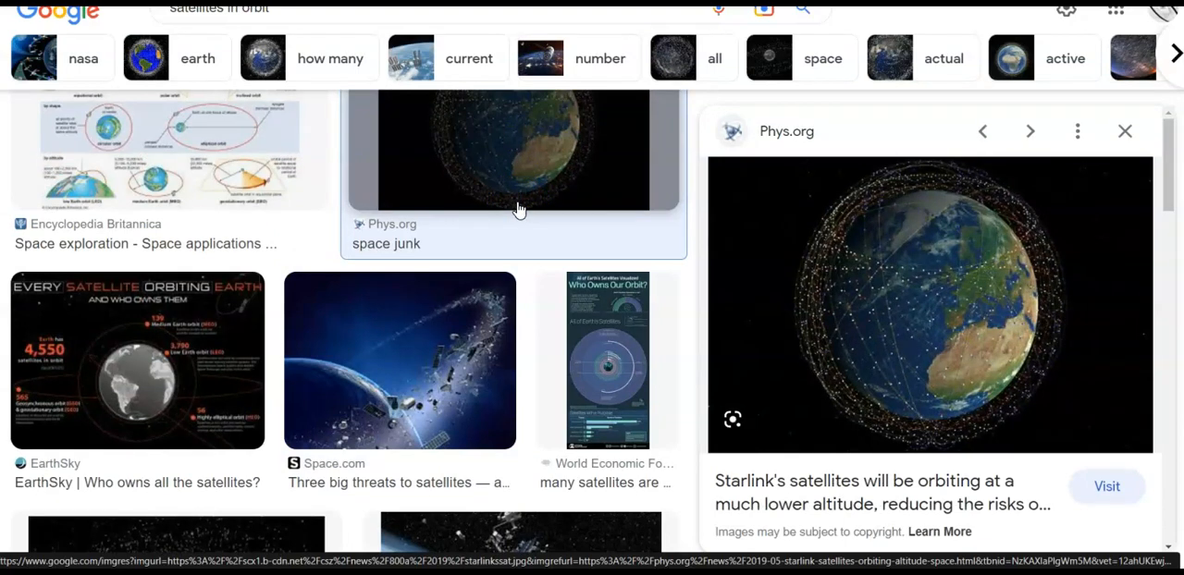
{"action": "mouse_move", "coordinate": [970, 271]}
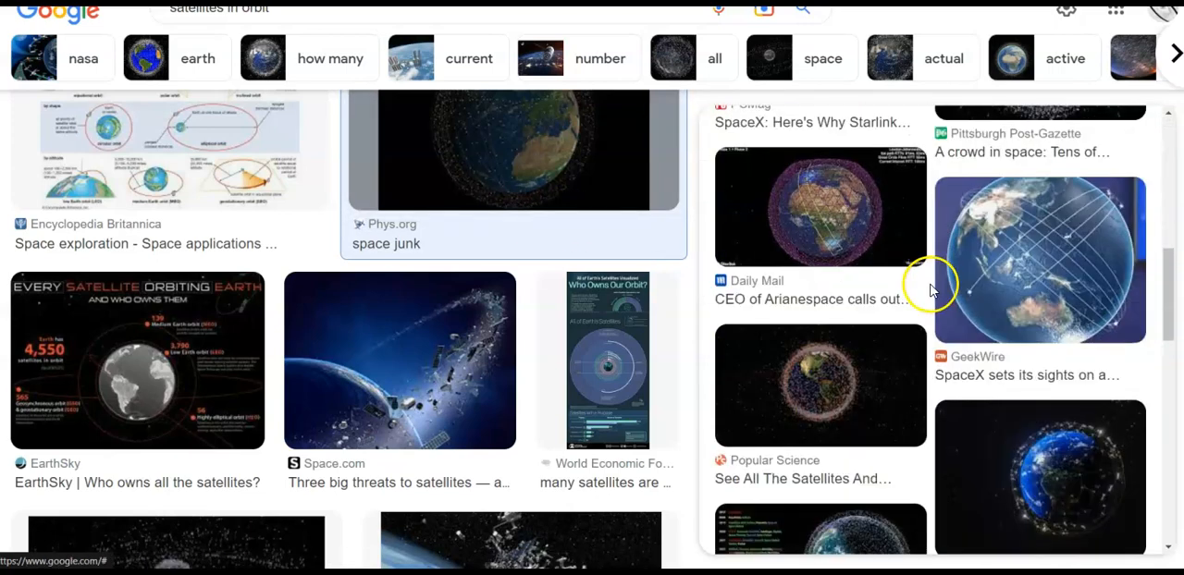
{"action": "scroll", "scroll_direction": "down", "scroll_amount": 3}
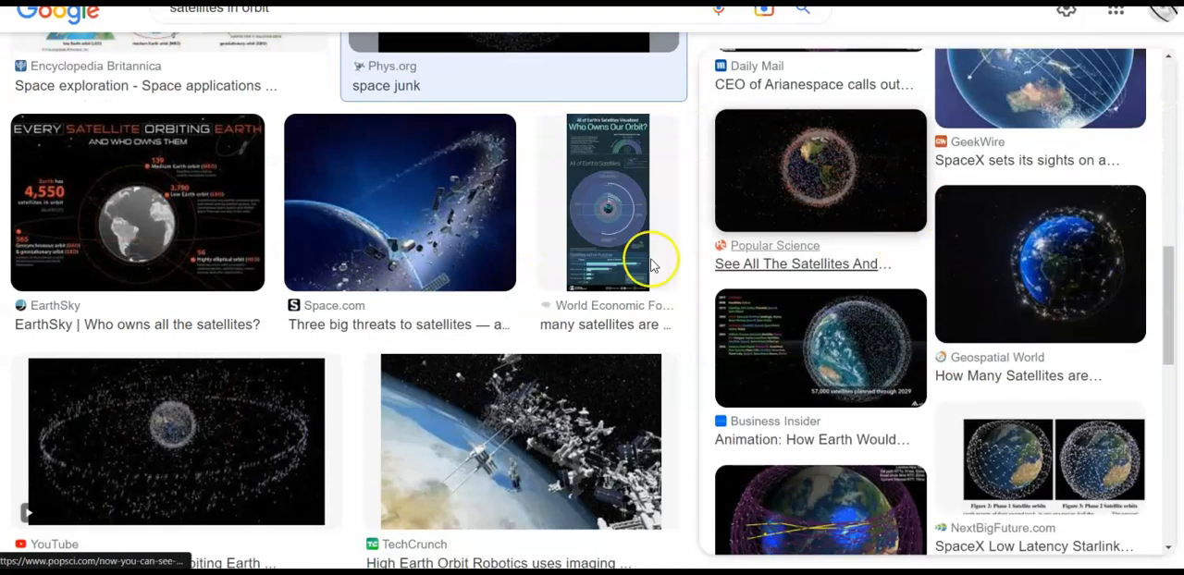
{"action": "scroll", "scroll_direction": "down", "scroll_amount": 3}
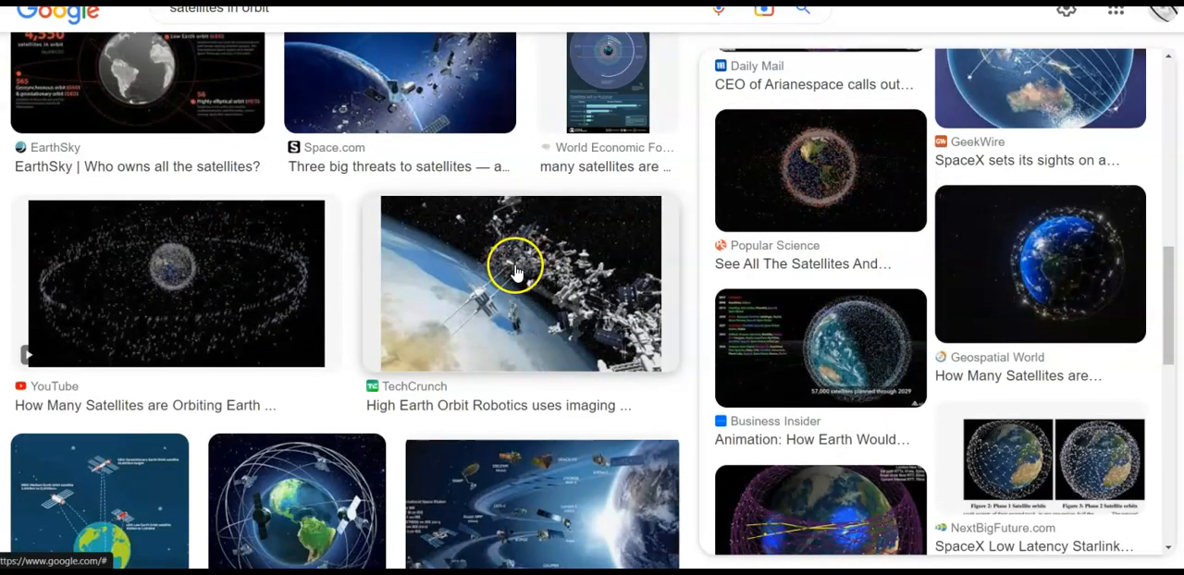
{"action": "left_click", "coordinate": [176, 284]}
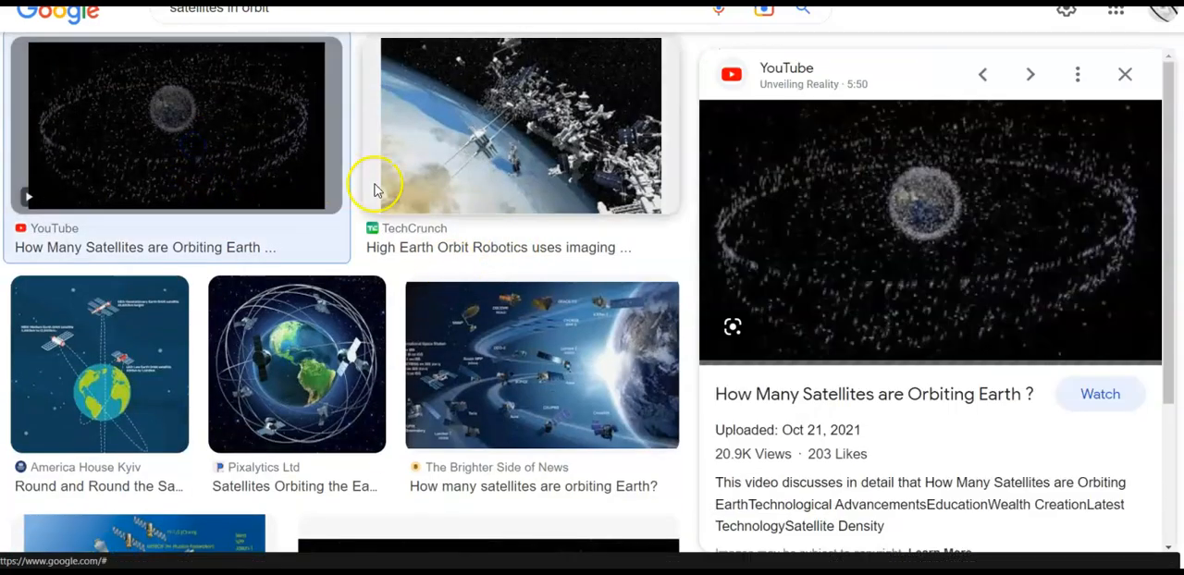
{"action": "mouse_move", "coordinate": [876, 252]}
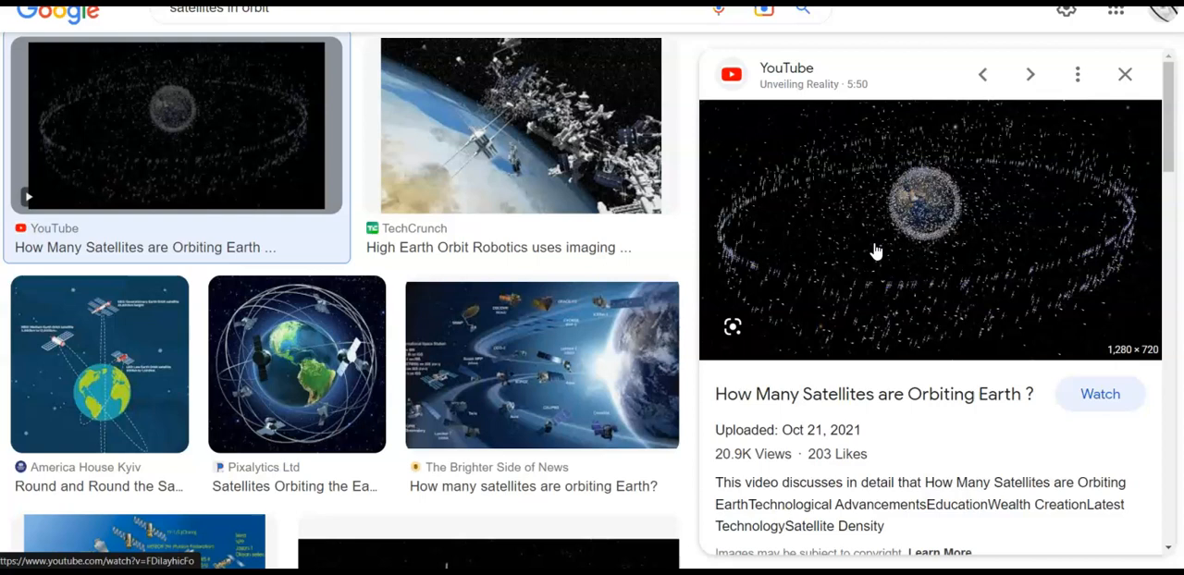
{"action": "mouse_move", "coordinate": [558, 410]}
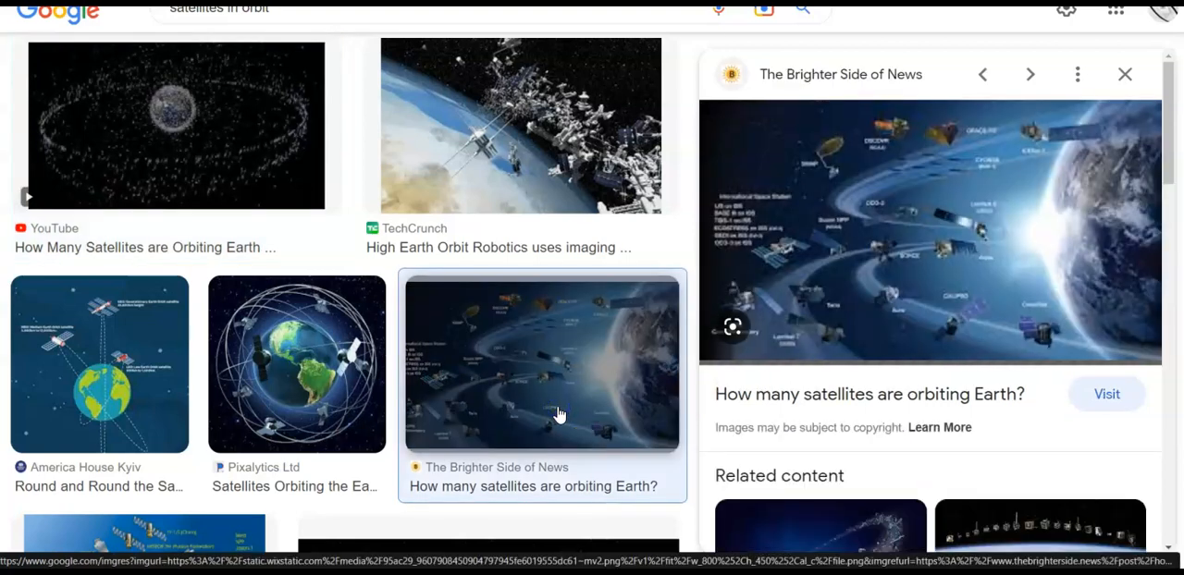
- Further down the results, preview the 'Are There Too Many Satellites?' related image
{"action": "scroll", "scroll_direction": "down", "scroll_amount": 3}
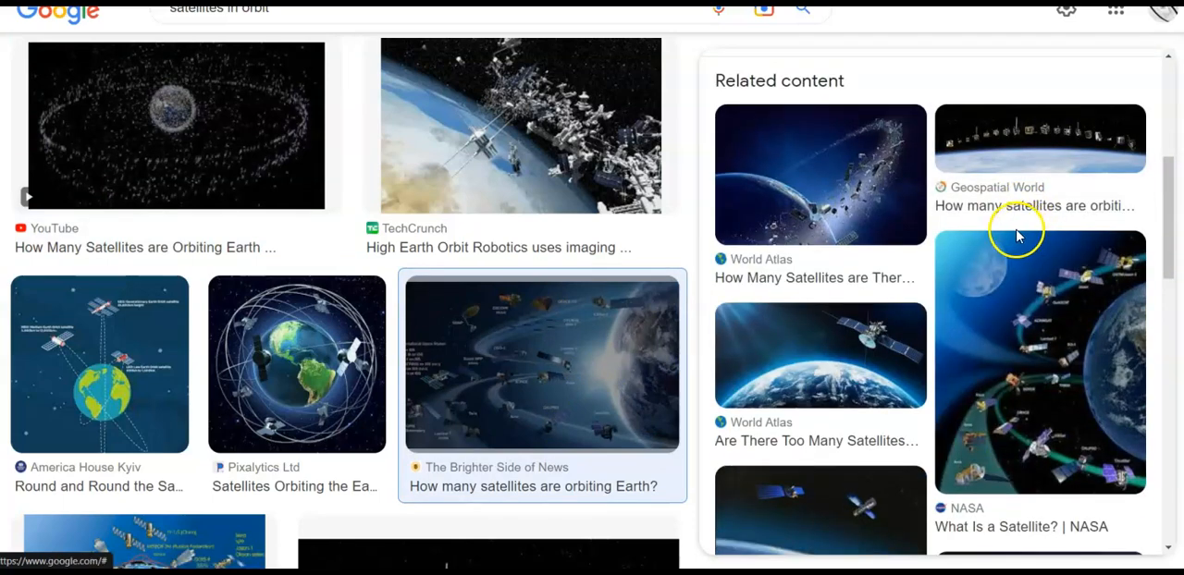
{"action": "scroll", "scroll_direction": "down", "scroll_amount": 3}
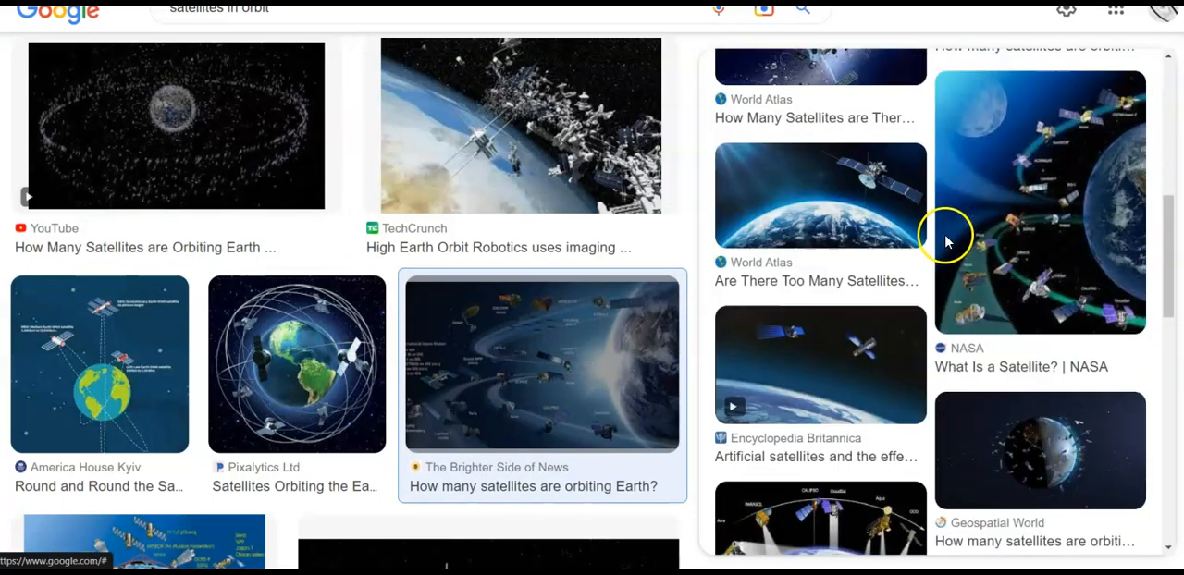
{"action": "left_click", "coordinate": [820, 195]}
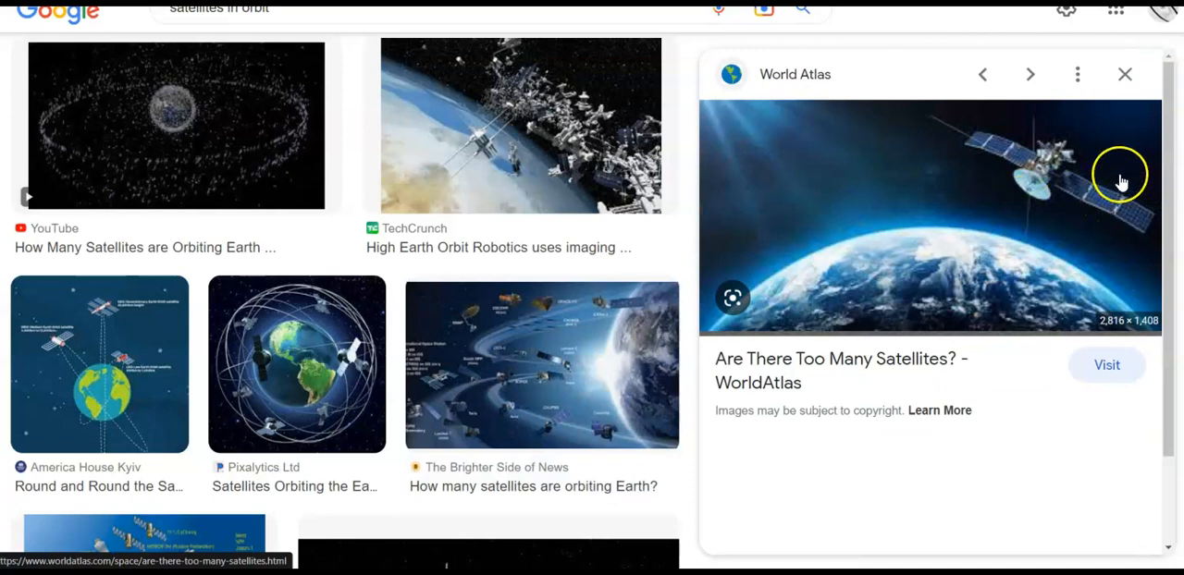
{"action": "mouse_move", "coordinate": [1059, 162]}
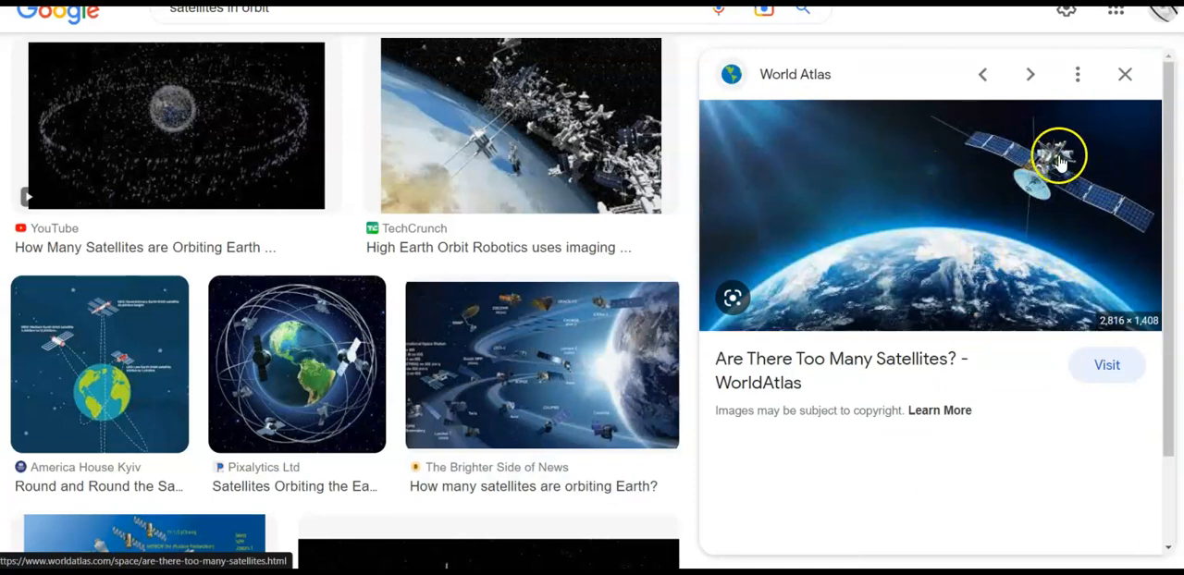
{"action": "mouse_move", "coordinate": [854, 172]}
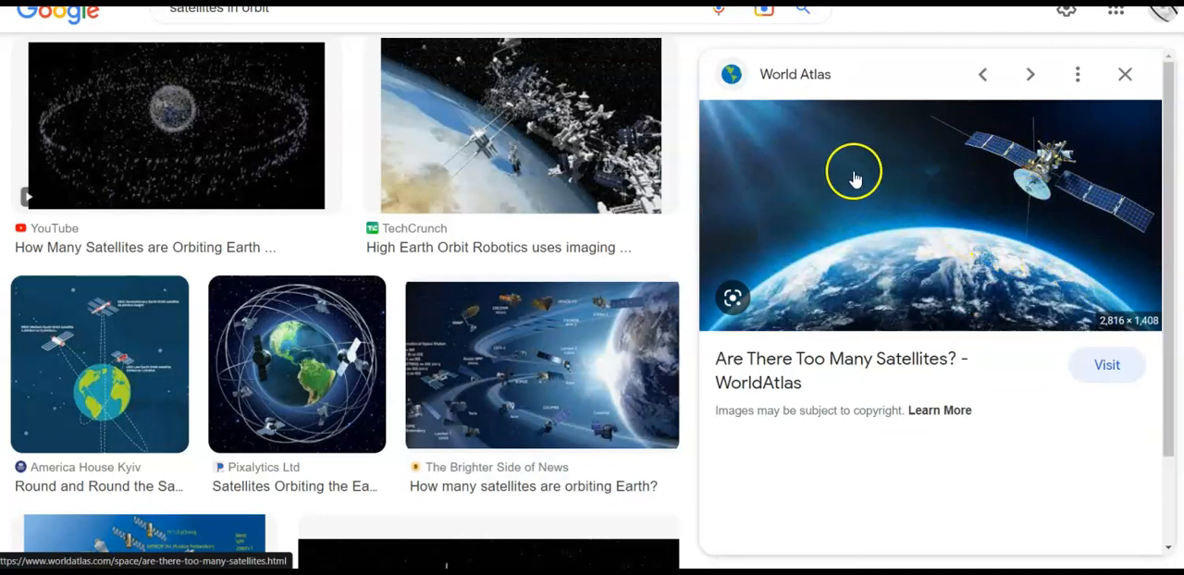
{"action": "mouse_move", "coordinate": [844, 192]}
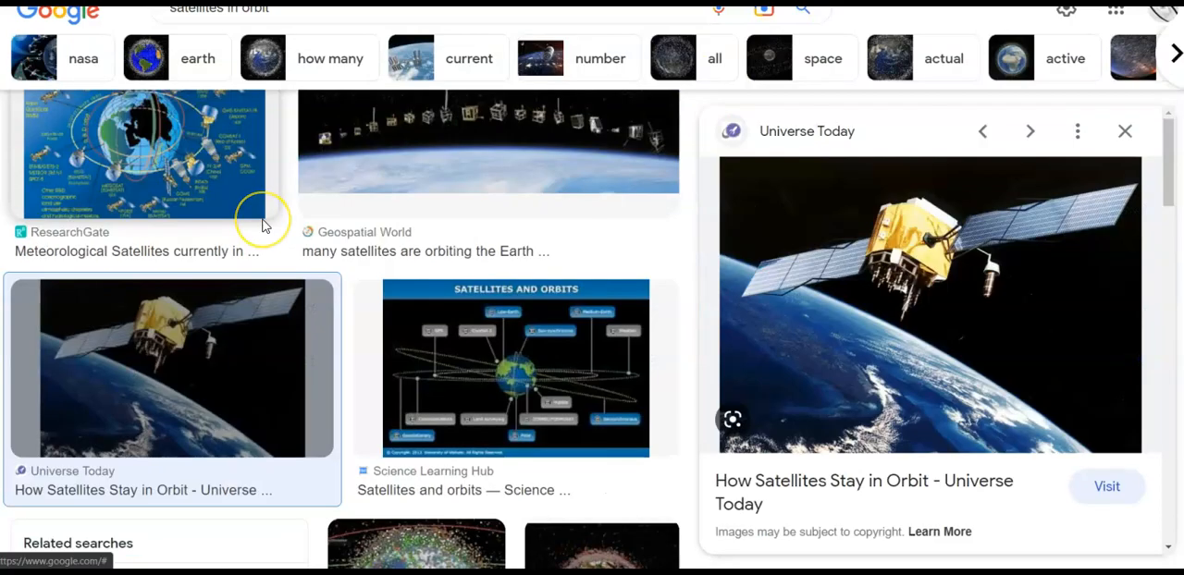
{"action": "mouse_move", "coordinate": [264, 222]}
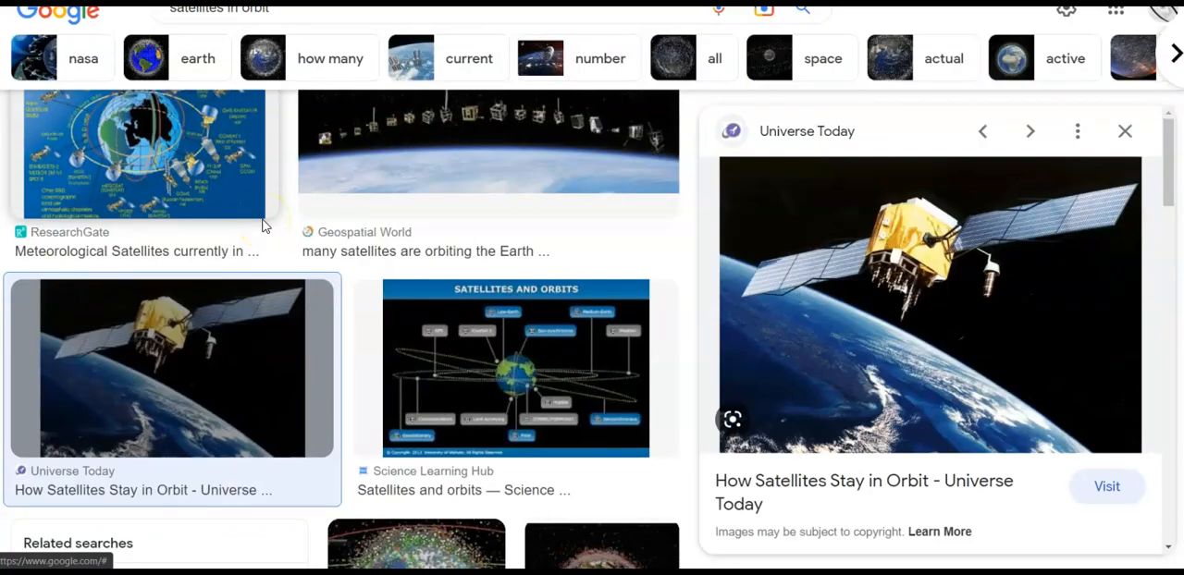
{"action": "mouse_move", "coordinate": [953, 169]}
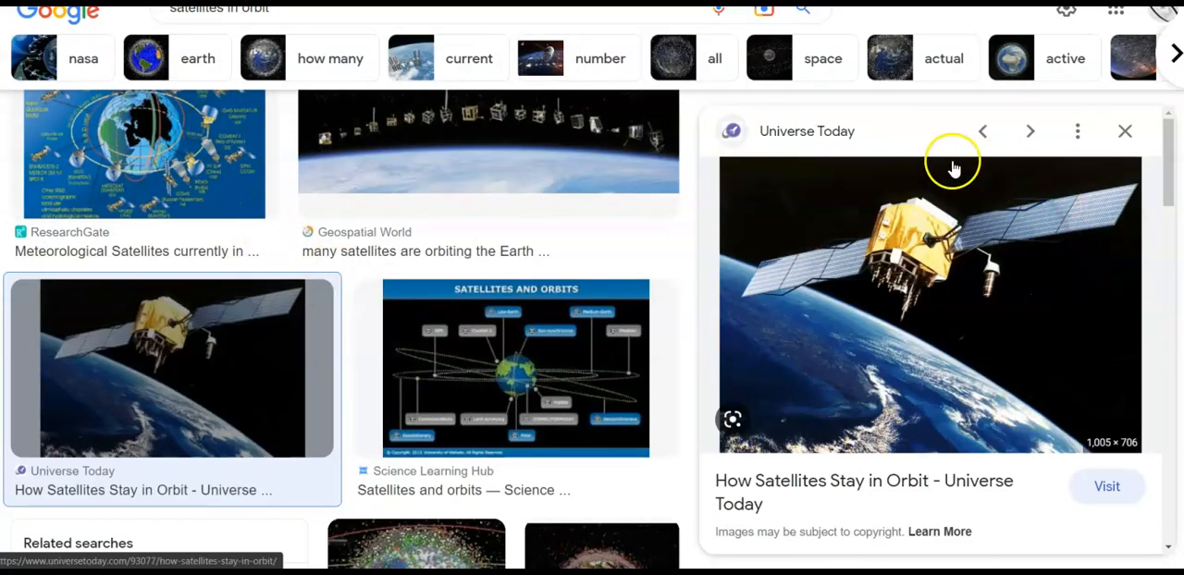
{"action": "mouse_move", "coordinate": [971, 449]}
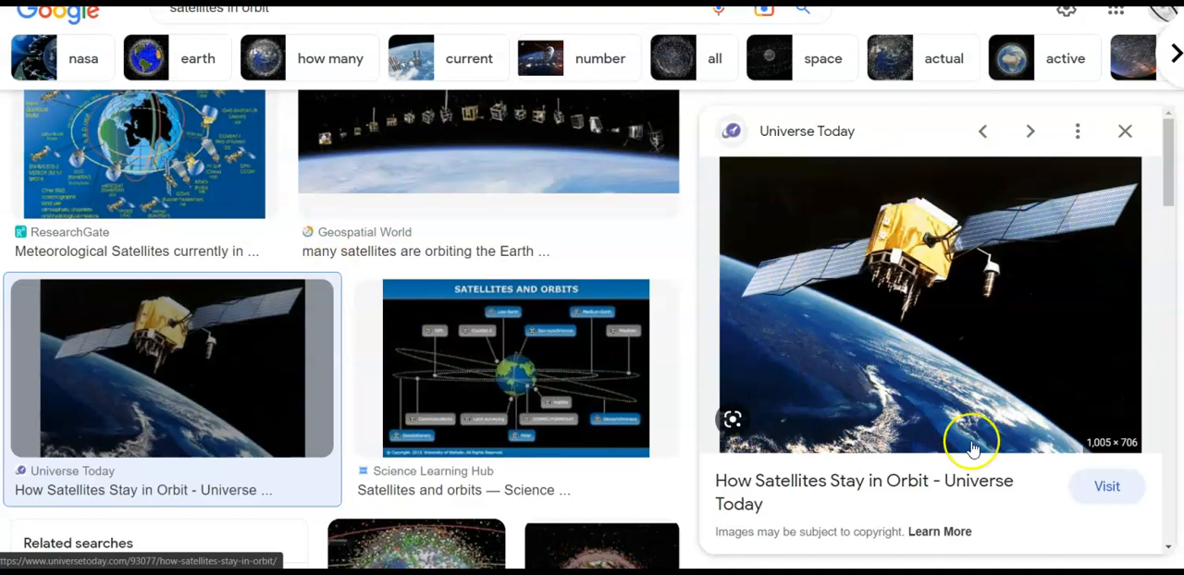
{"action": "mouse_move", "coordinate": [1022, 335]}
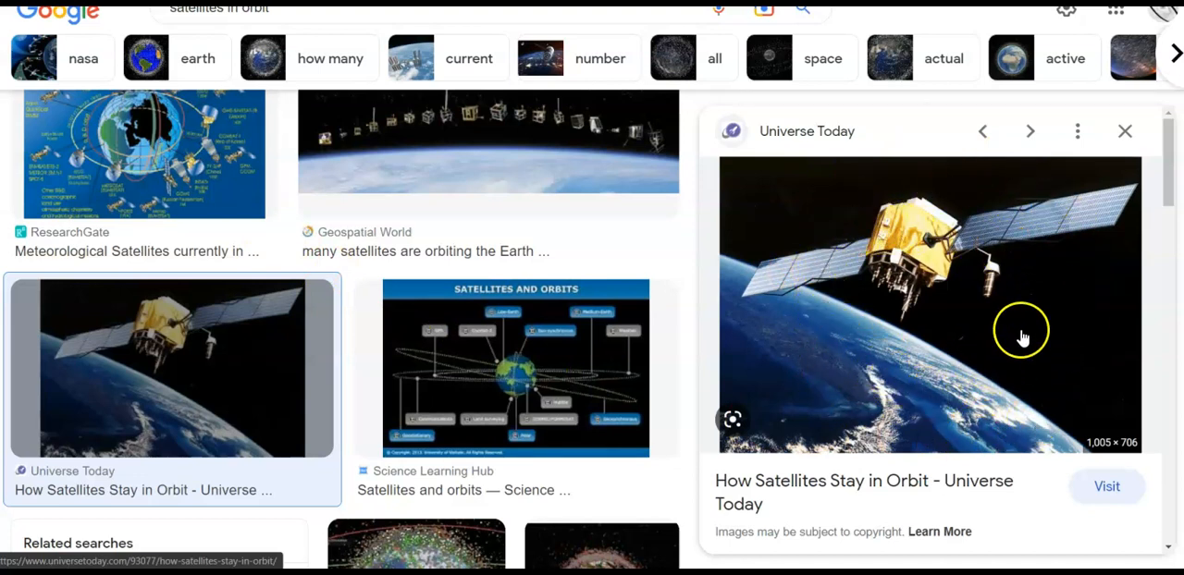
{"action": "mouse_move", "coordinate": [836, 284]}
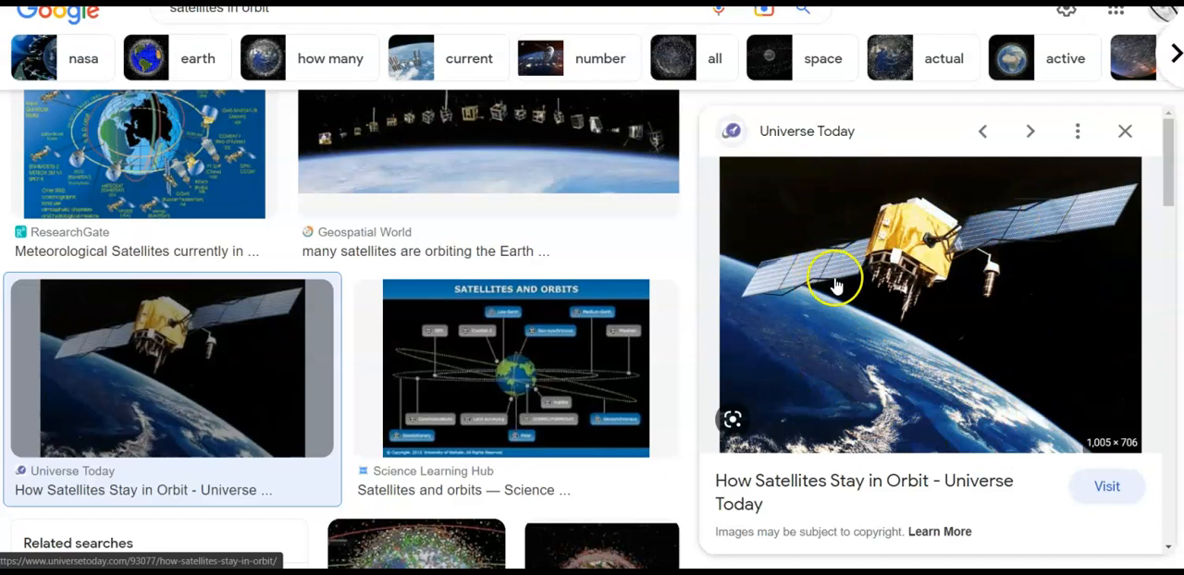
{"action": "mouse_move", "coordinate": [905, 322]}
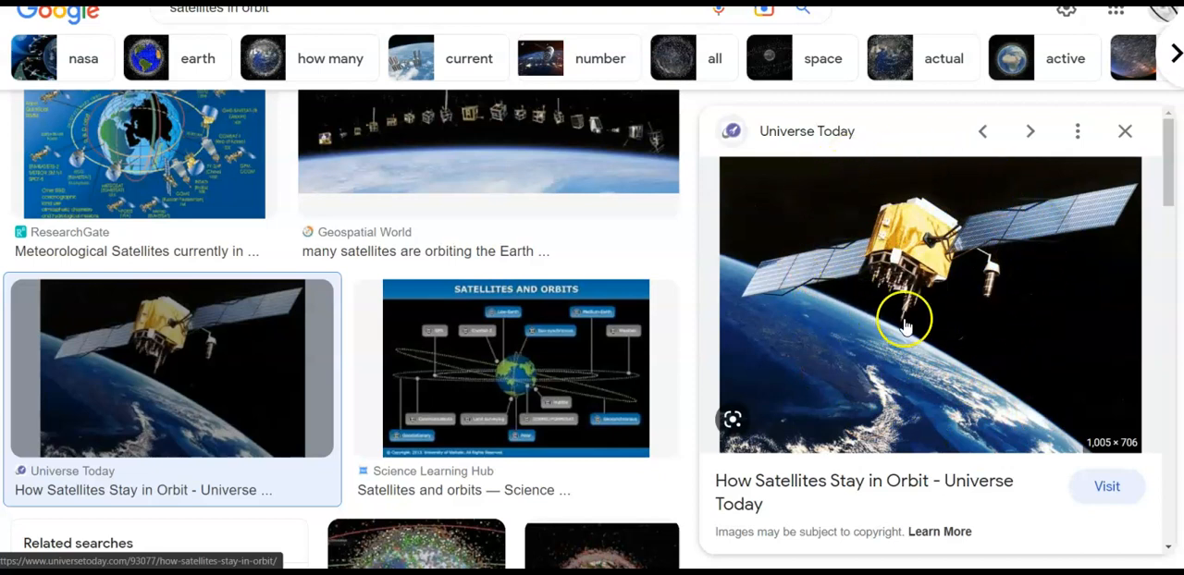
{"action": "mouse_move", "coordinate": [856, 254]}
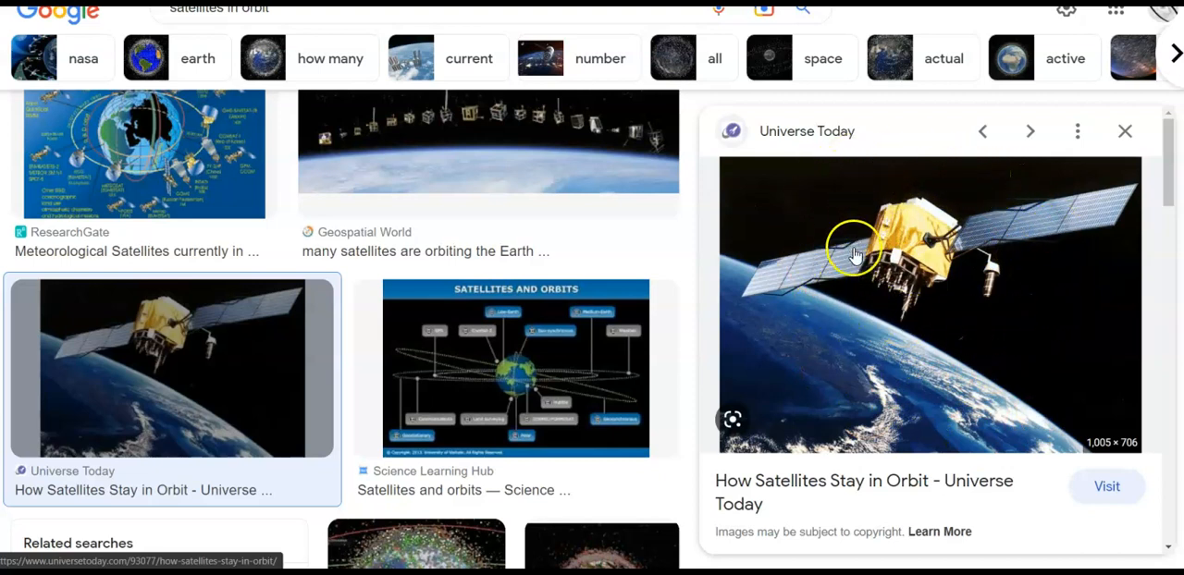
{"action": "mouse_move", "coordinate": [973, 345]}
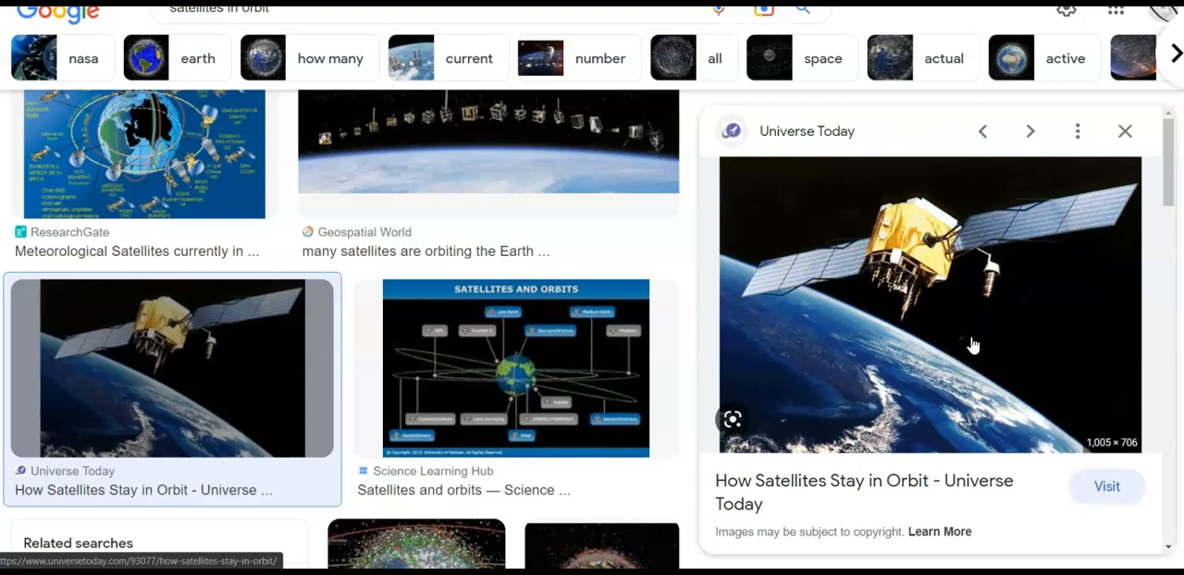
{"action": "mouse_move", "coordinate": [837, 270]}
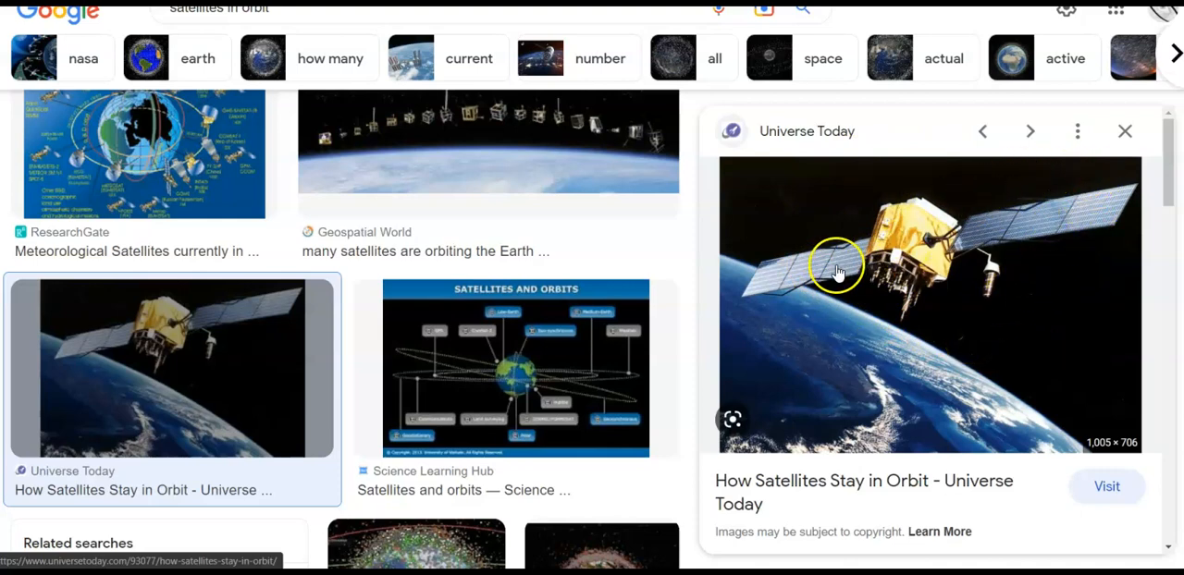
- Switch the preview panel to NASA's 'What Is a Satellite?' image
{"action": "left_click", "coordinate": [1029, 131]}
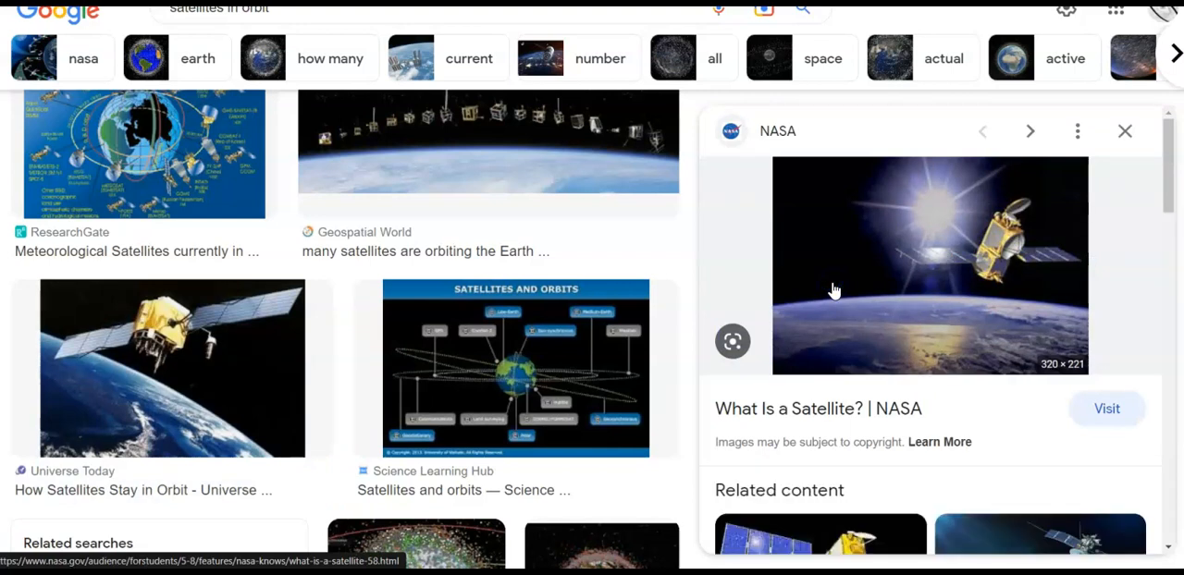
{"action": "mouse_move", "coordinate": [842, 435]}
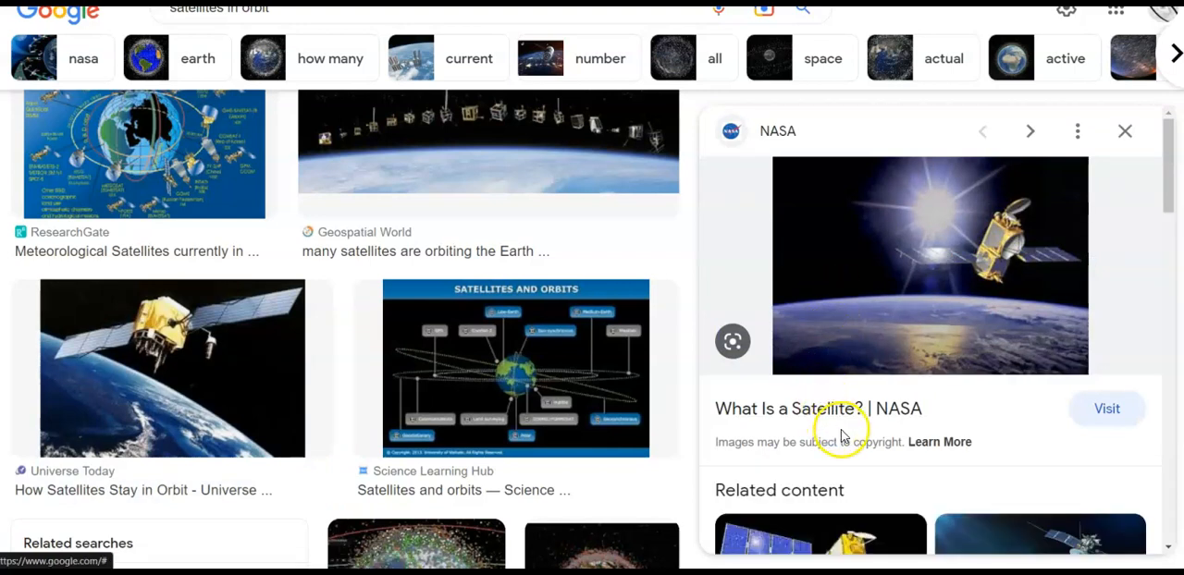
{"action": "mouse_move", "coordinate": [817, 408]}
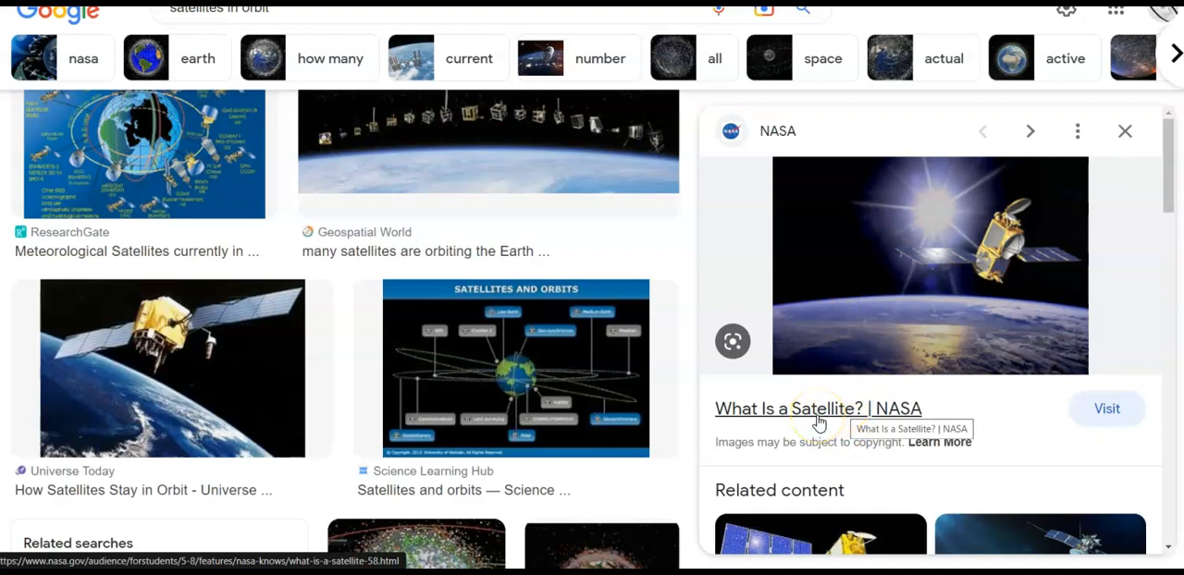
- Scroll the NASA preview to its related images from University College London, ANSTO and others
{"action": "scroll", "scroll_direction": "down", "scroll_amount": 3}
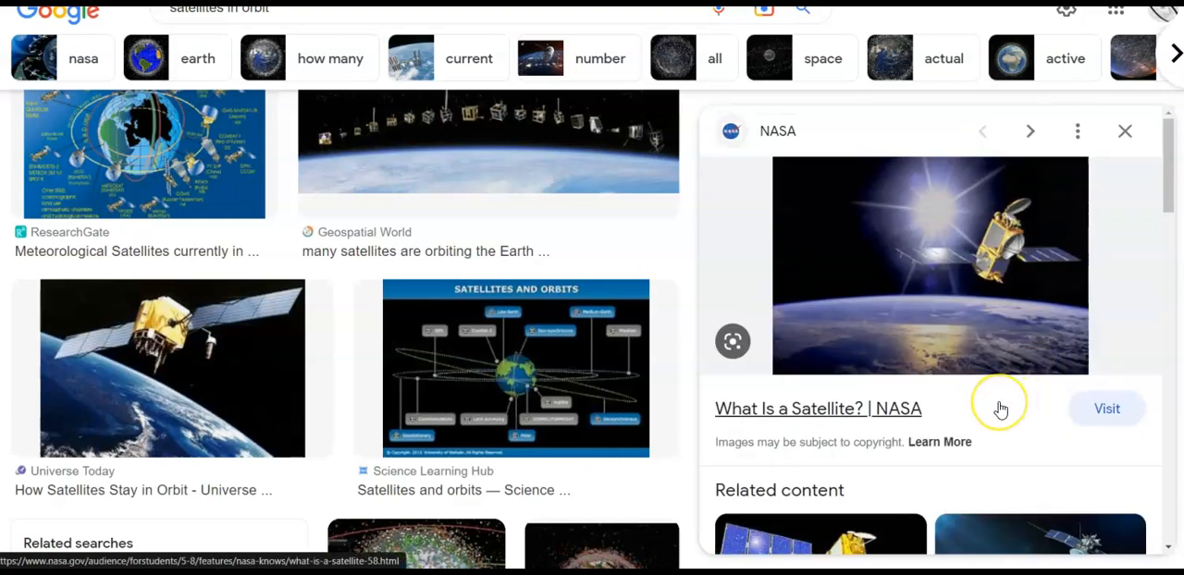
{"action": "scroll", "scroll_direction": "down", "scroll_amount": 3}
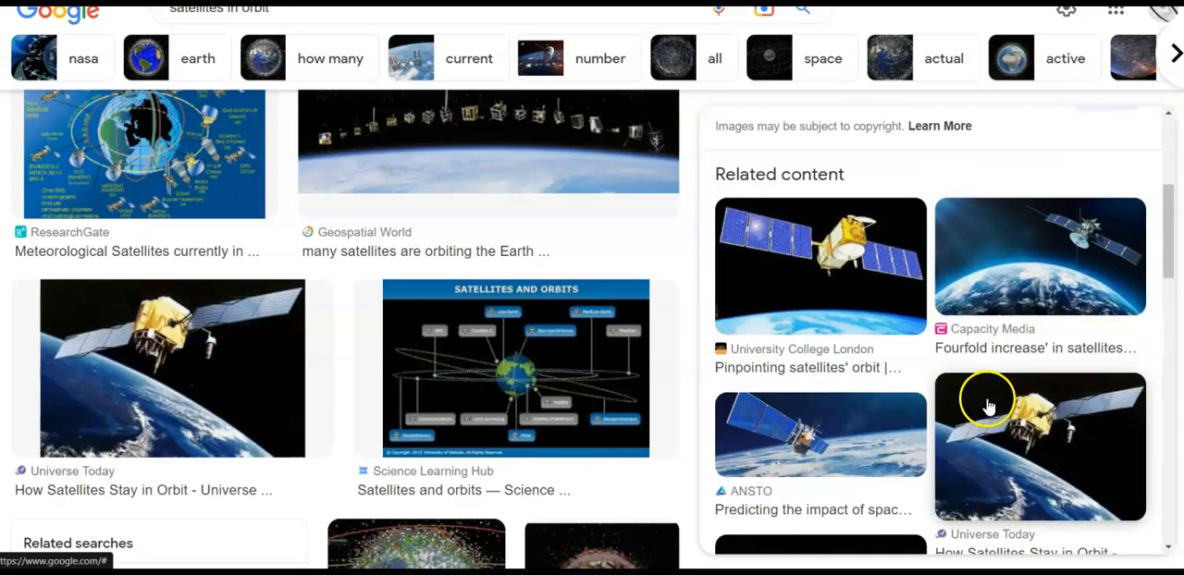
{"action": "scroll", "scroll_direction": "down", "scroll_amount": 3}
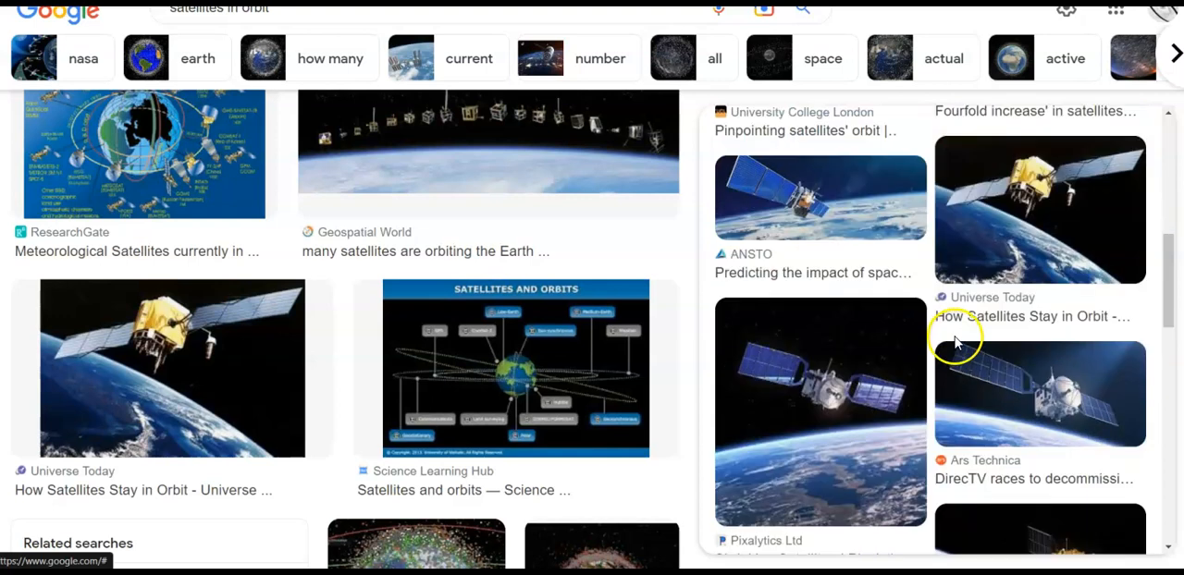
- Preview Pixalytics Ltd's 'Shrinking Satellites' image and scroll further down the results
{"action": "left_click", "coordinate": [820, 412]}
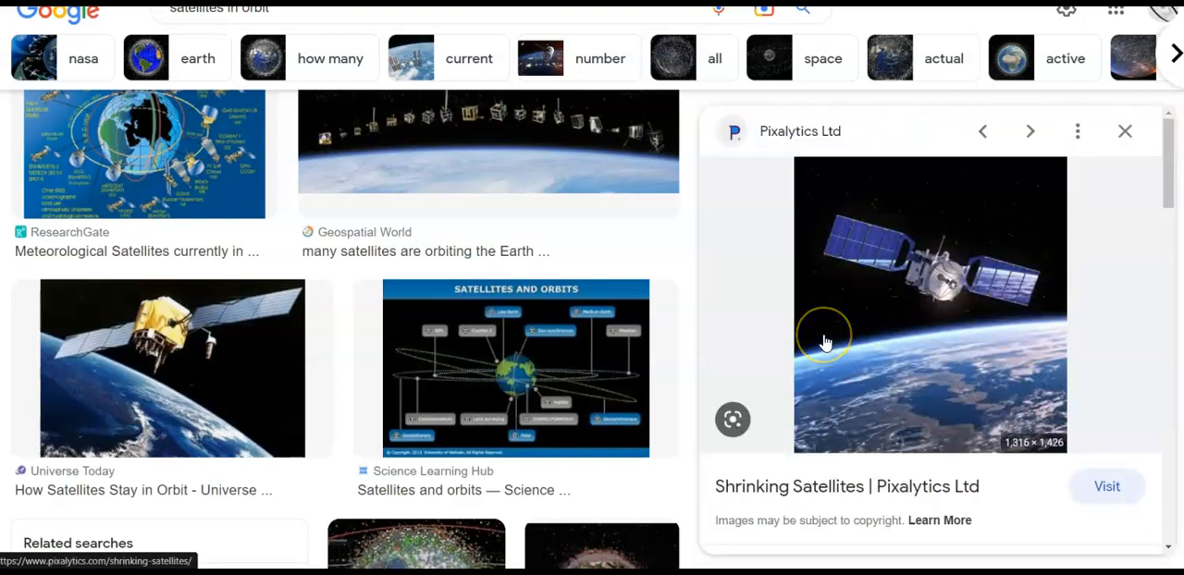
{"action": "mouse_move", "coordinate": [825, 342]}
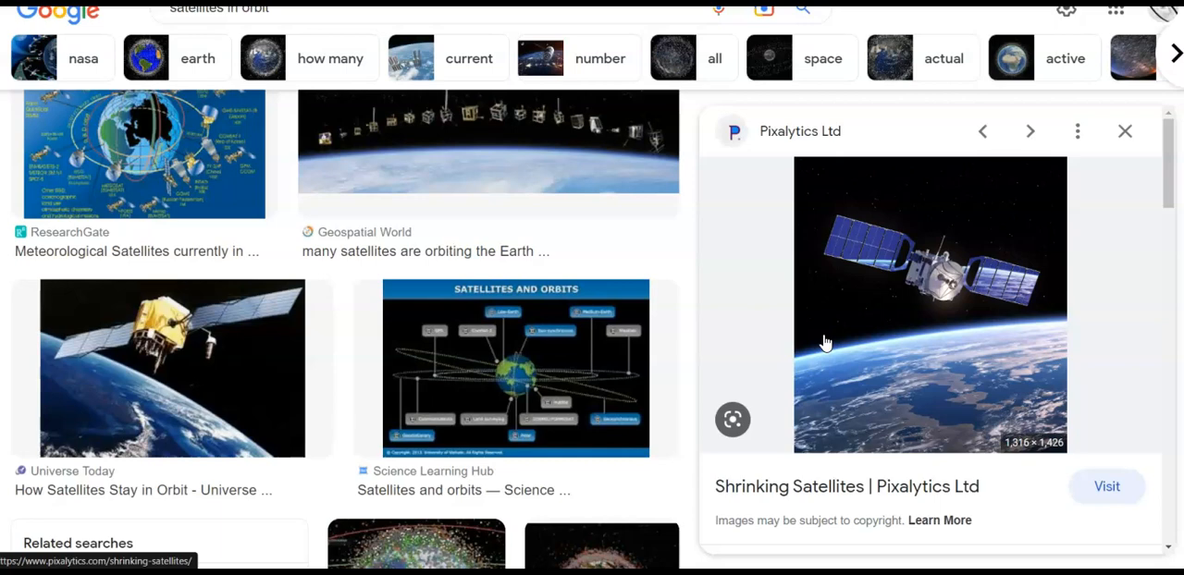
{"action": "scroll", "scroll_direction": "down", "scroll_amount": 3}
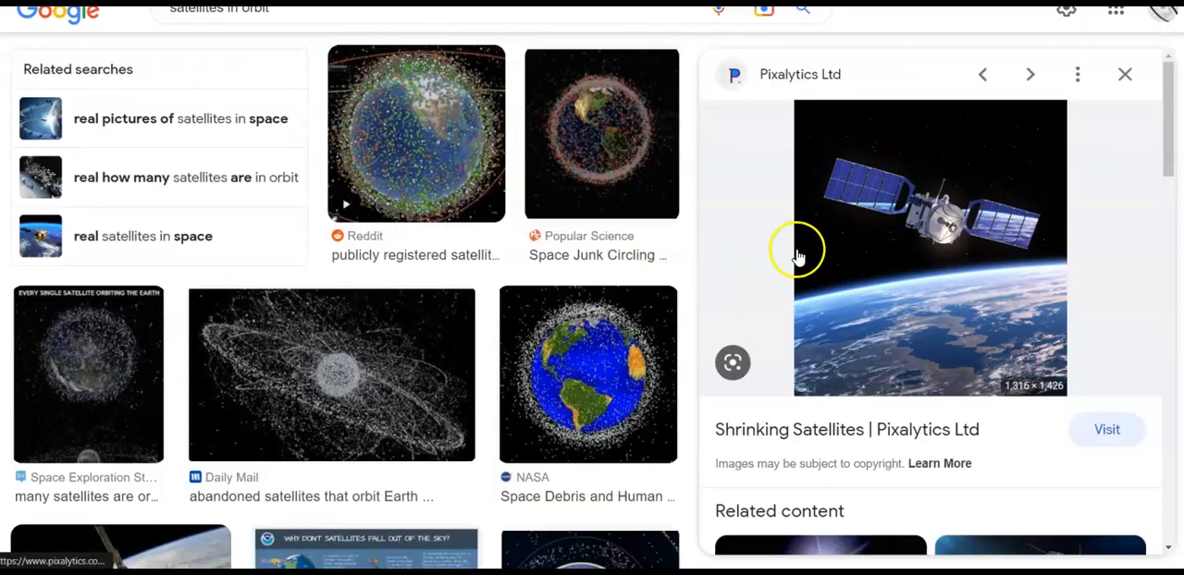
{"action": "mouse_move", "coordinate": [851, 296]}
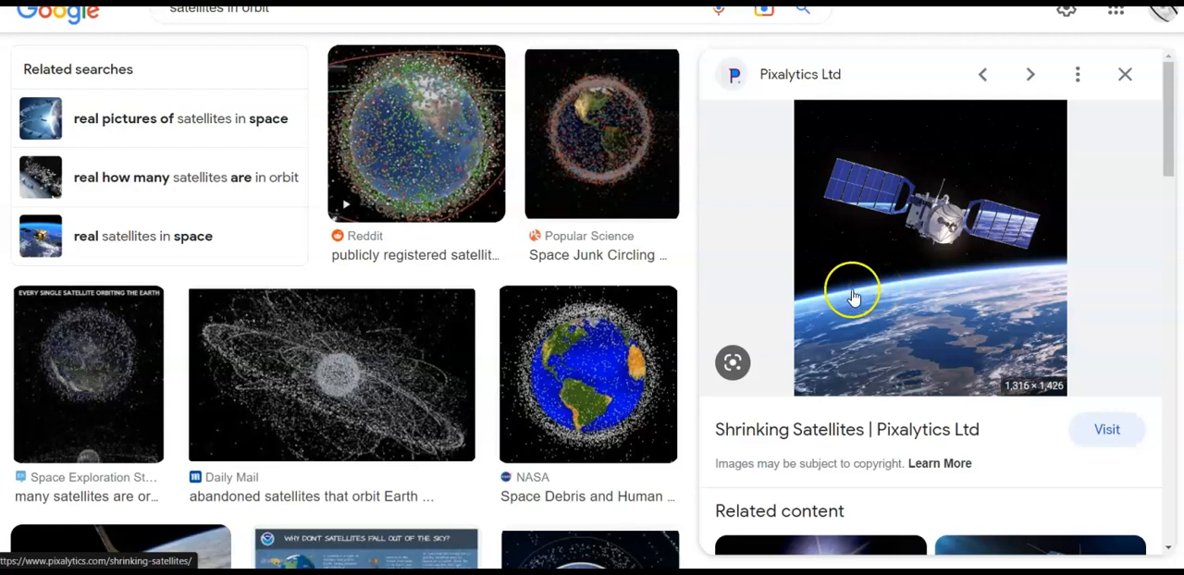
{"action": "mouse_move", "coordinate": [78, 45]}
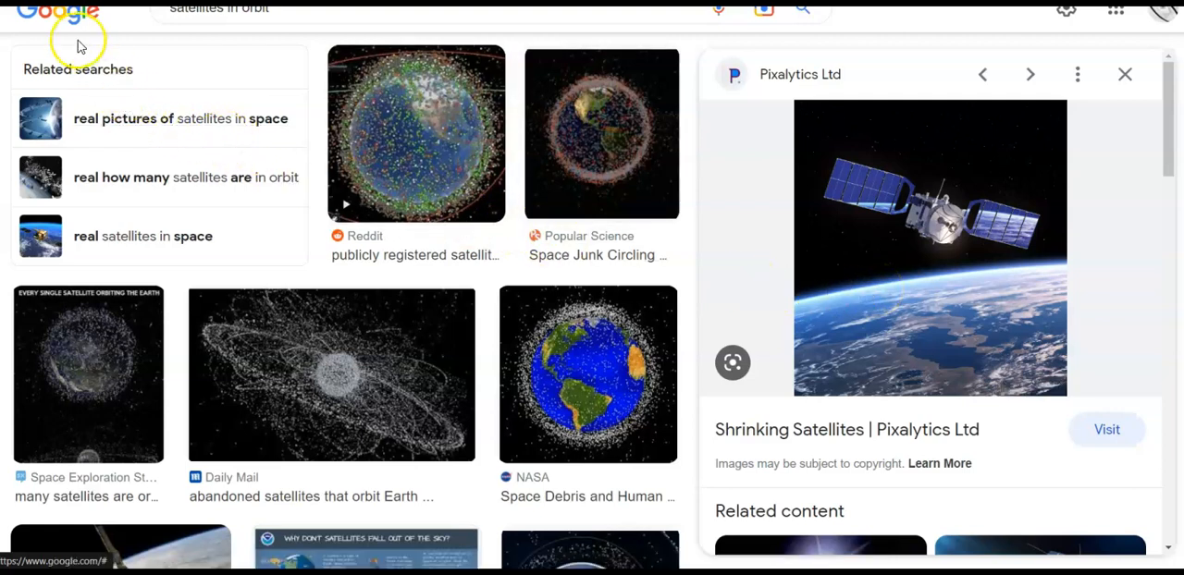
{"action": "mouse_move", "coordinate": [85, 87]}
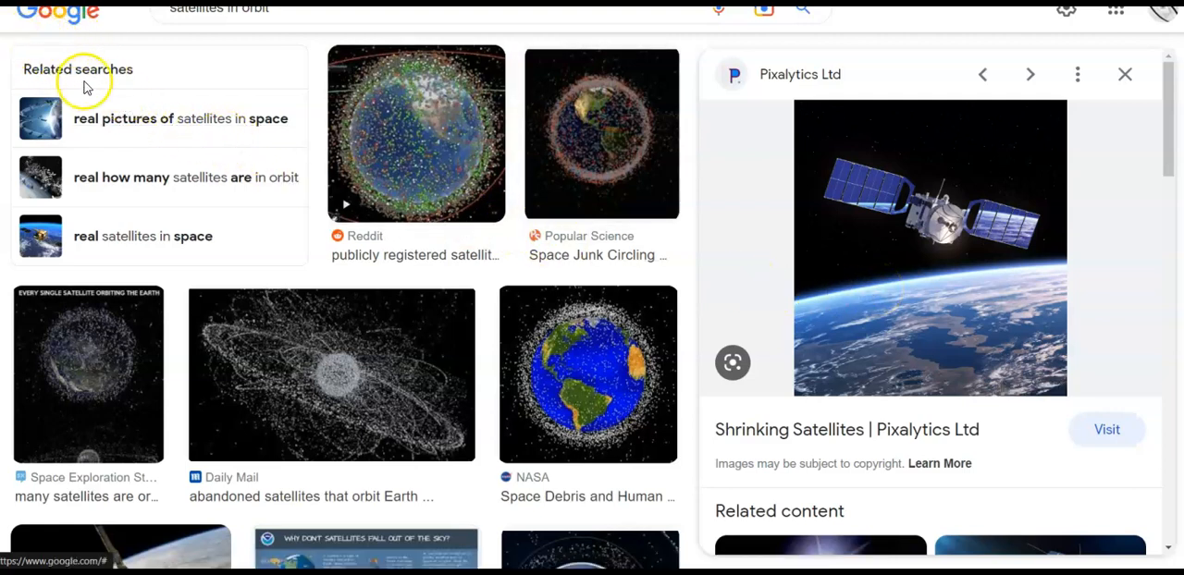
{"action": "mouse_move", "coordinate": [33, 63]}
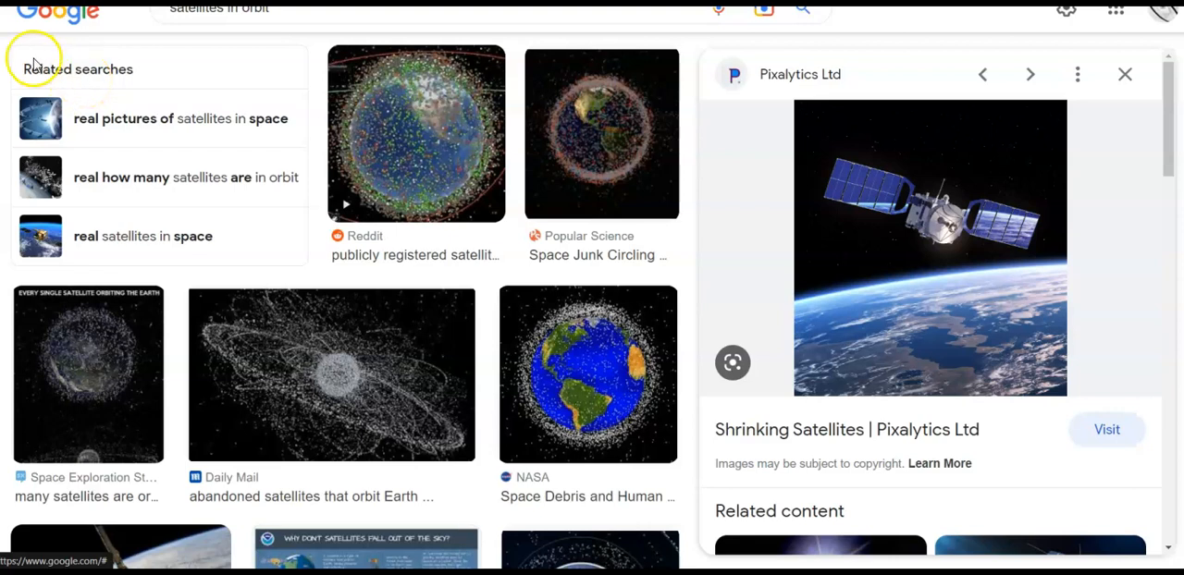